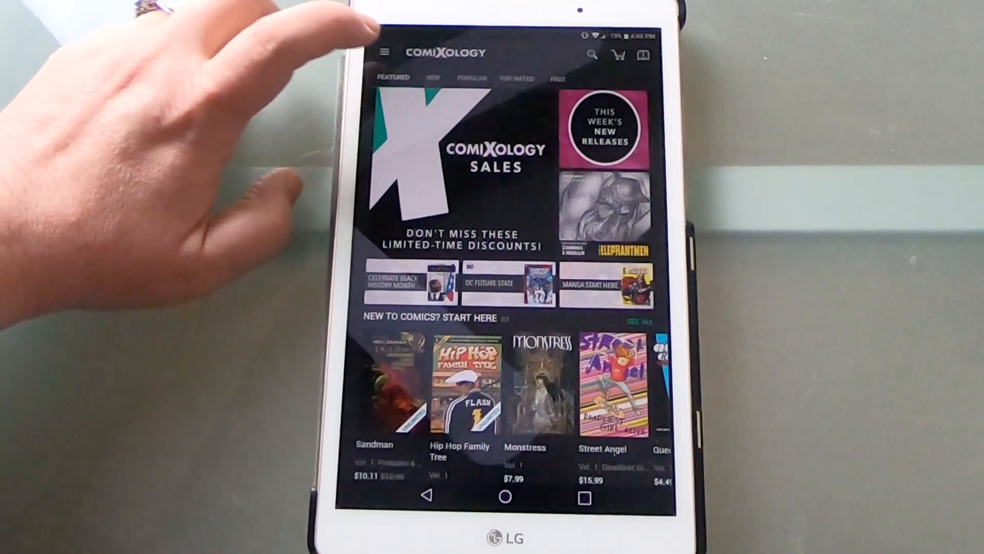
Step: Switch from the store page to My Books and preview the 1122: For a Happy Marriage volumes
{"action": "left_click", "coordinate": [385, 53]}
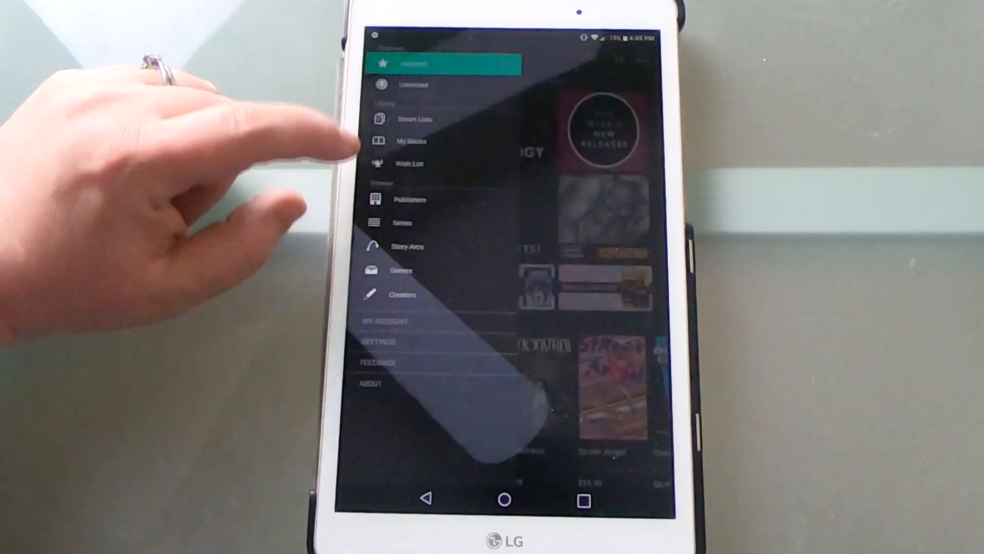
{"action": "left_click", "coordinate": [410, 141]}
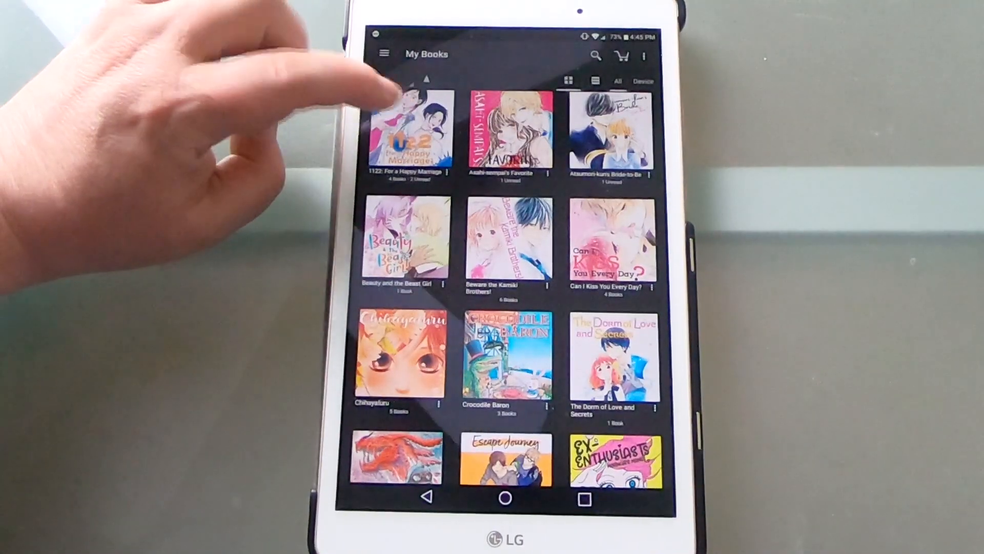
{"action": "left_click", "coordinate": [408, 132]}
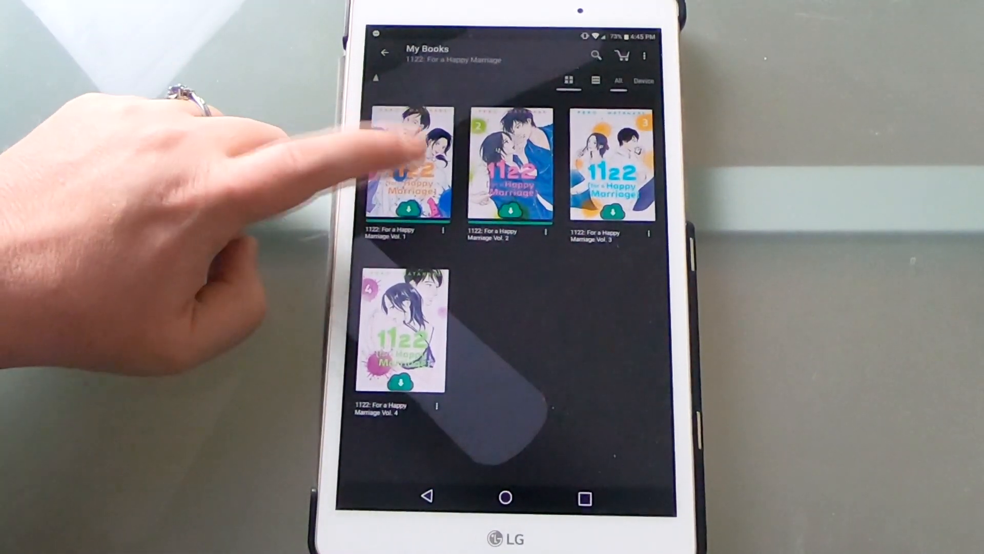
{"action": "left_click", "coordinate": [408, 163]}
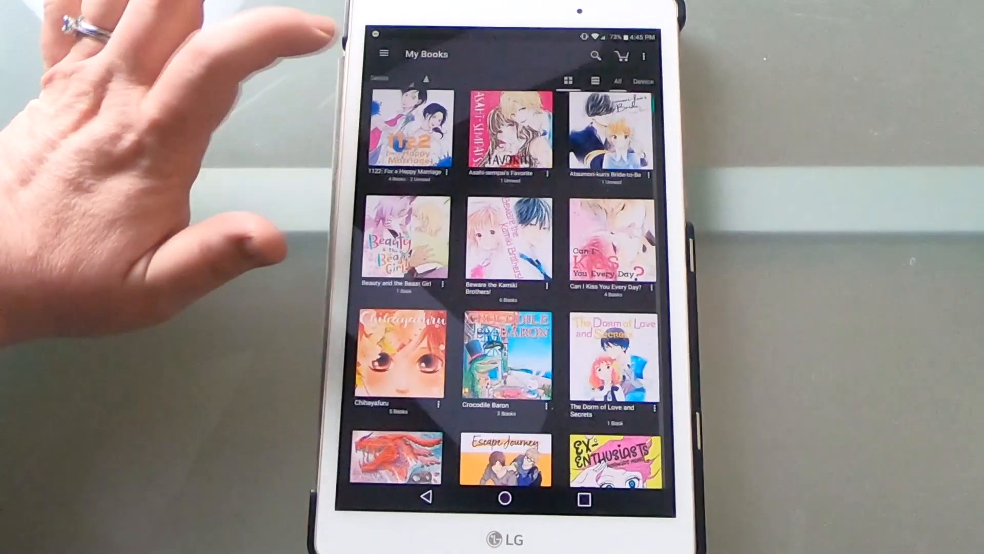
Step: Preview the Asahi-senpai's Favorite and Atsumori-kun's Bride-to-Be single-volume series
{"action": "left_click", "coordinate": [505, 132]}
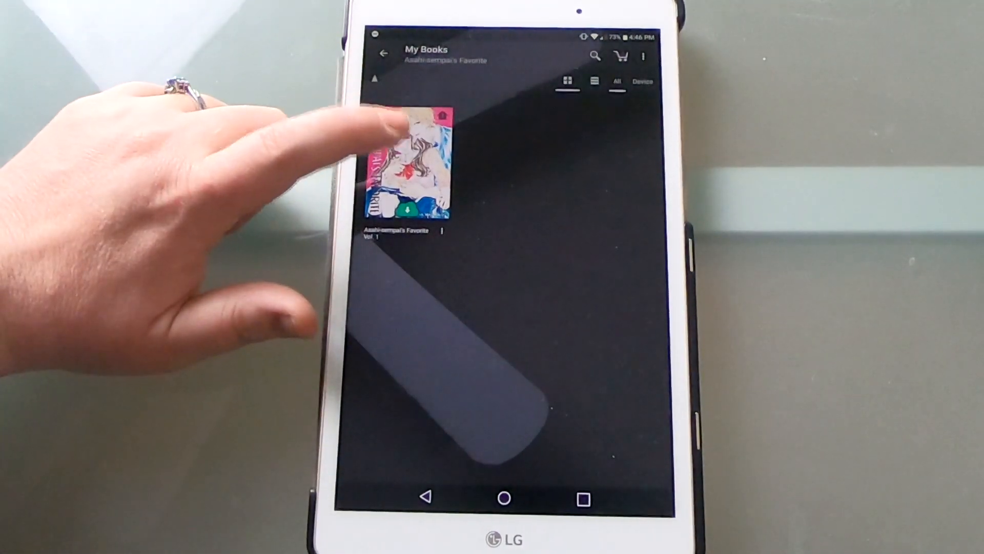
{"action": "left_click", "coordinate": [407, 166]}
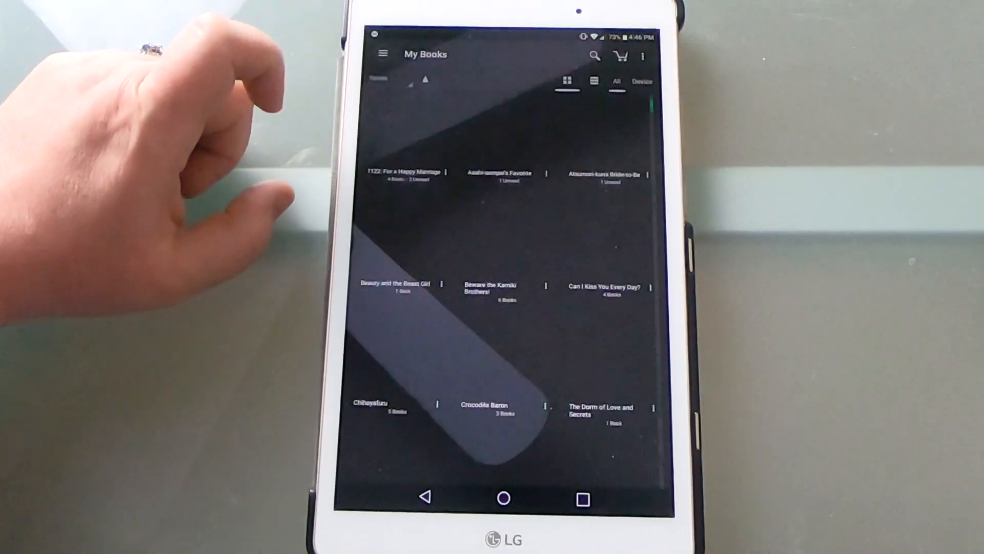
{"action": "left_click", "coordinate": [605, 174]}
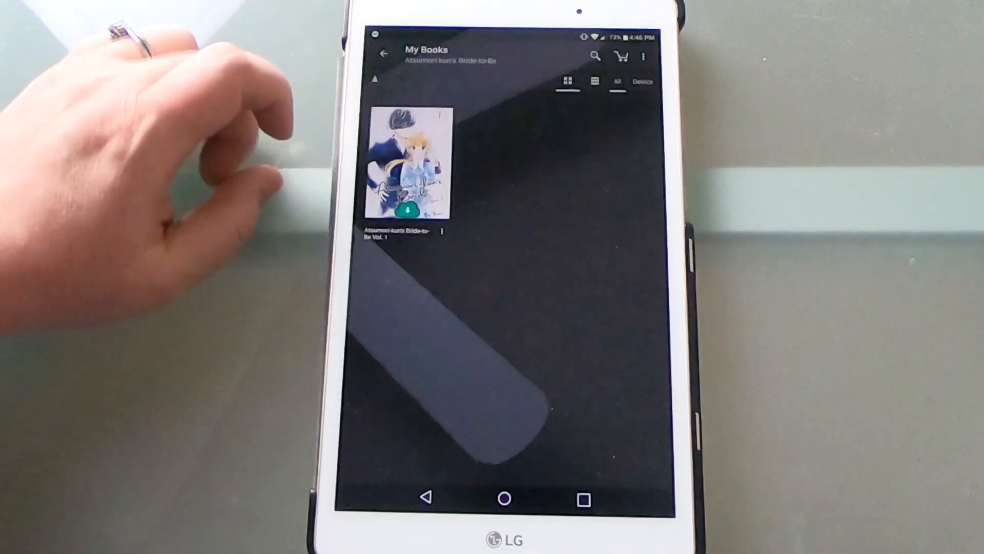
{"action": "left_click", "coordinate": [408, 163]}
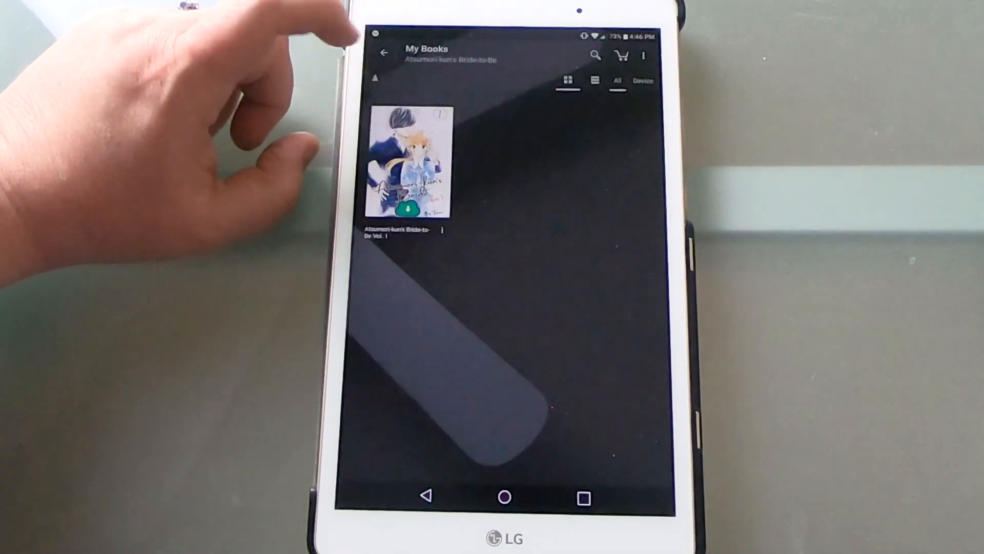
Step: Show the Beauty and the Beast Girl details page with its summary and credits
{"action": "left_click", "coordinate": [384, 53]}
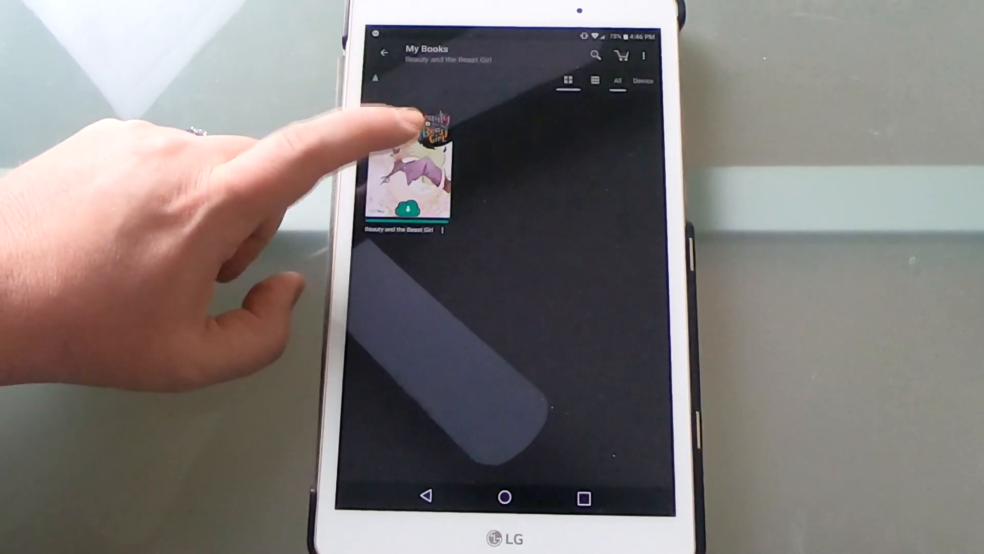
{"action": "left_click", "coordinate": [408, 163]}
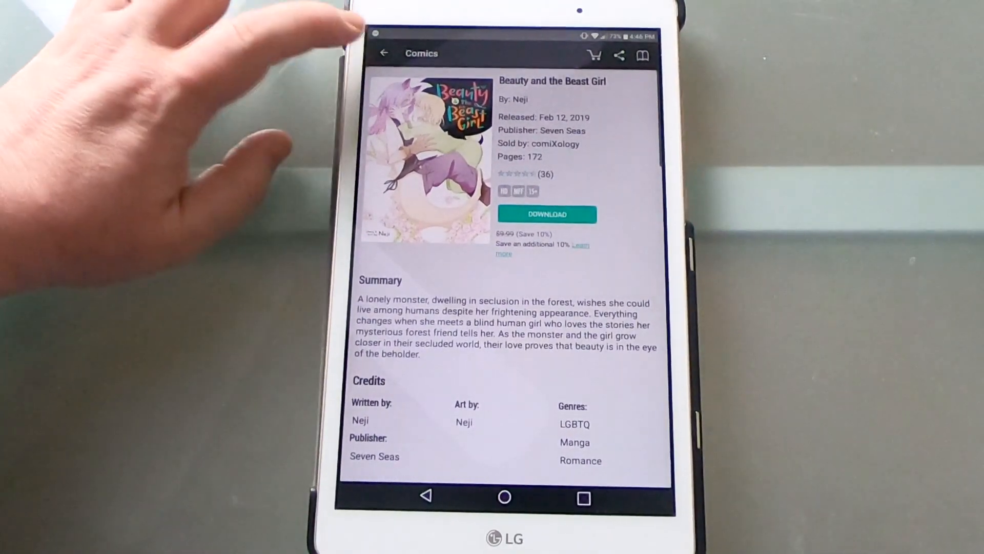
Step: Leave the book details and show the Can I Kiss You Every Day? series with its four volumes
{"action": "left_click", "coordinate": [547, 214]}
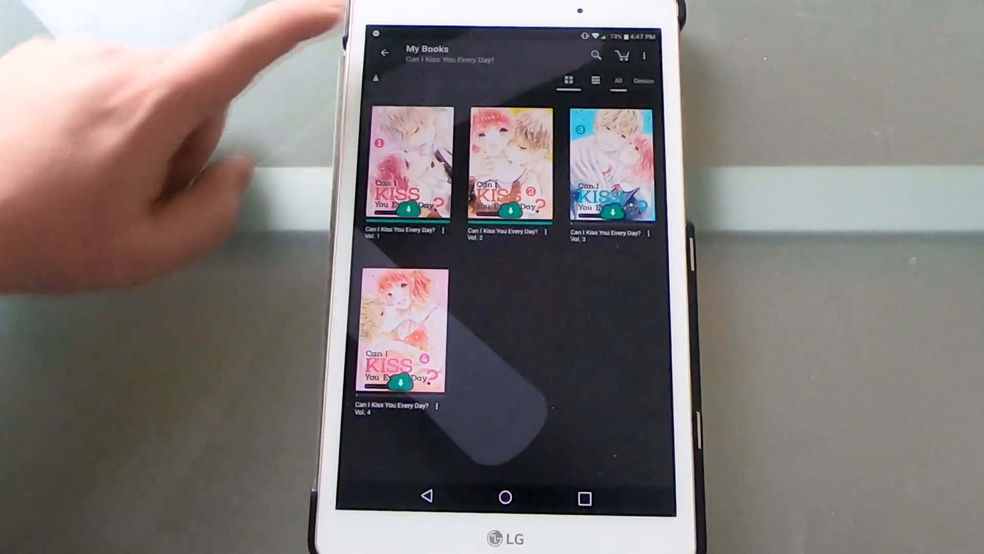
Step: Preview Crocodile Baron's three volumes, then show The Dorm of Love and Secrets' single volume
{"action": "left_click", "coordinate": [385, 53]}
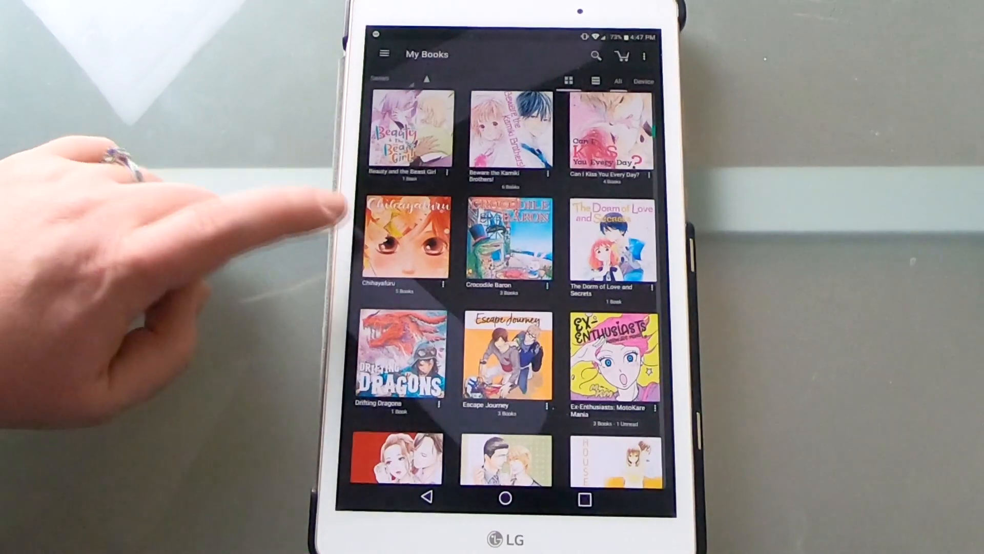
{"action": "left_click", "coordinate": [405, 242]}
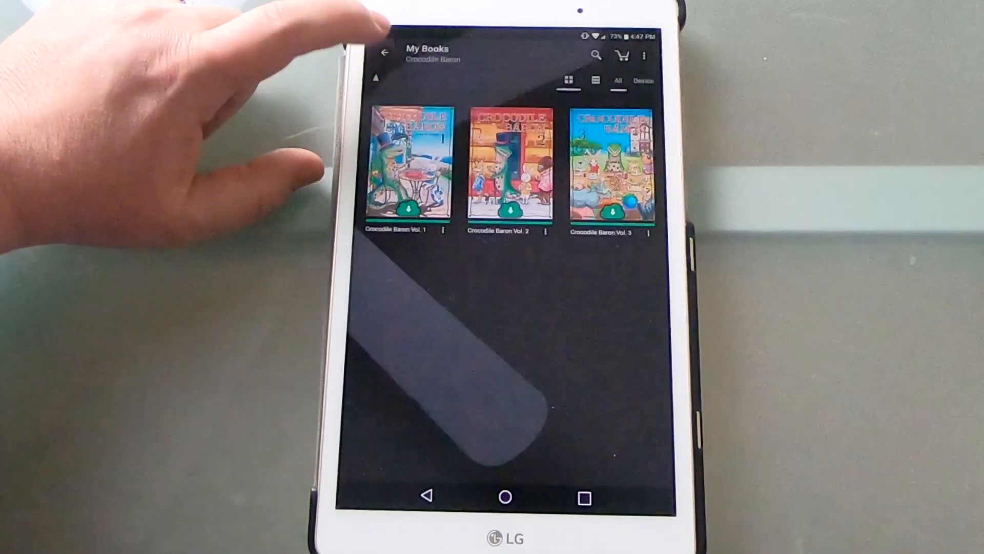
{"action": "left_click", "coordinate": [384, 52]}
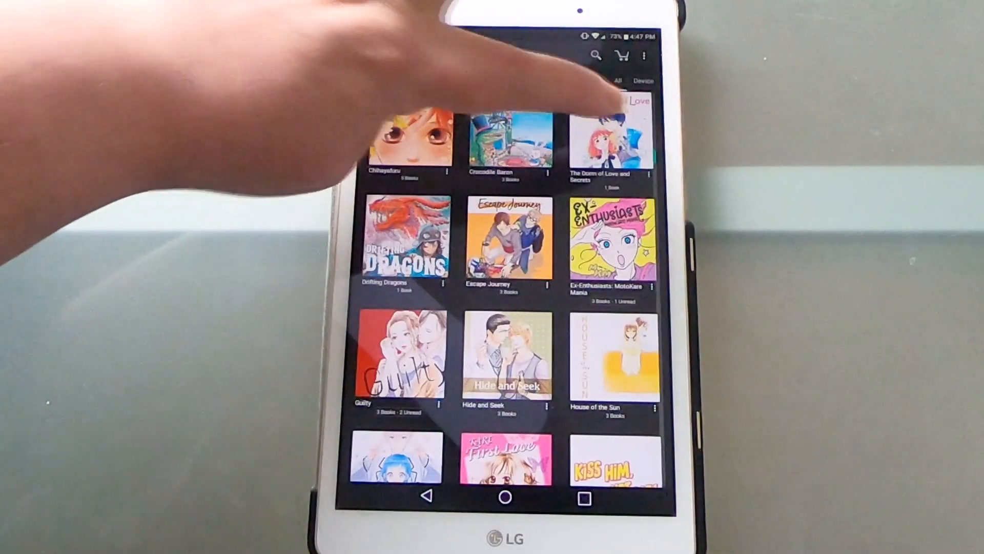
{"action": "left_click", "coordinate": [609, 144]}
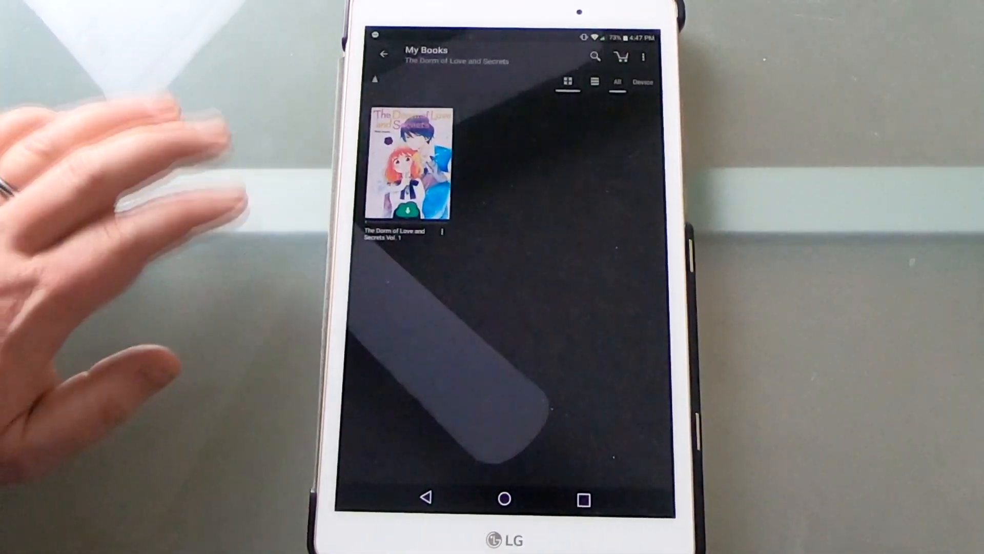
Step: Preview Drifting Dragons' single volume and Escape Journey's three volumes from the library grid
{"action": "left_click", "coordinate": [384, 54]}
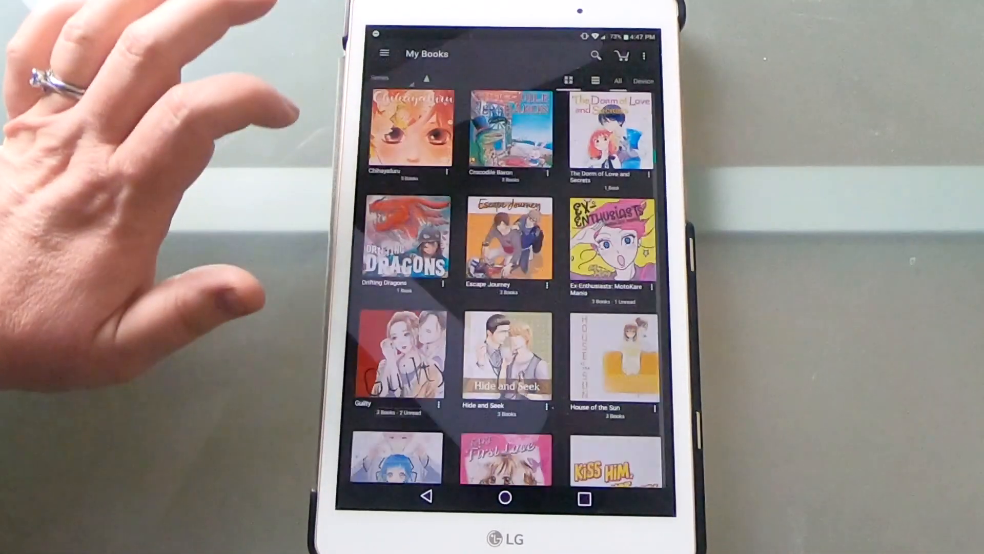
{"action": "left_click", "coordinate": [407, 240]}
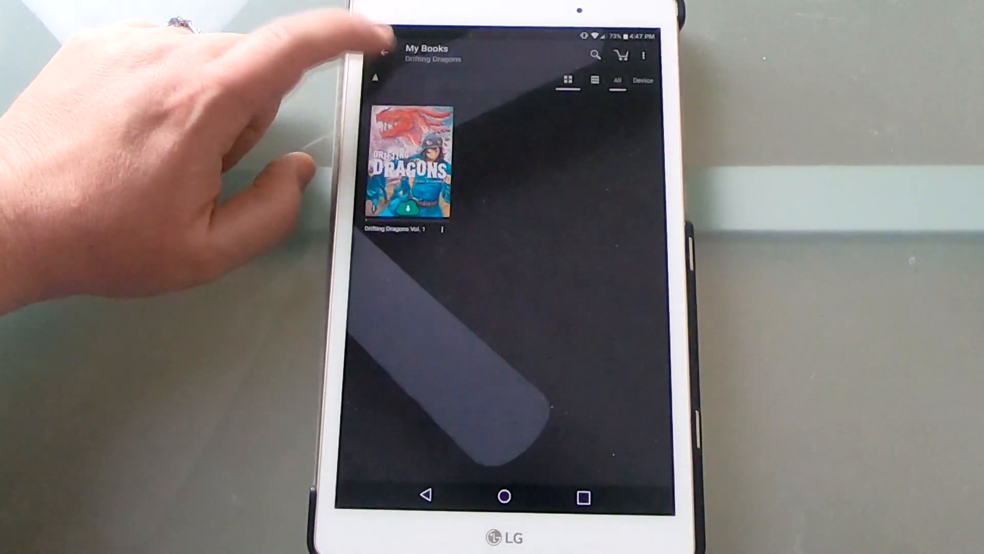
{"action": "left_click", "coordinate": [382, 53]}
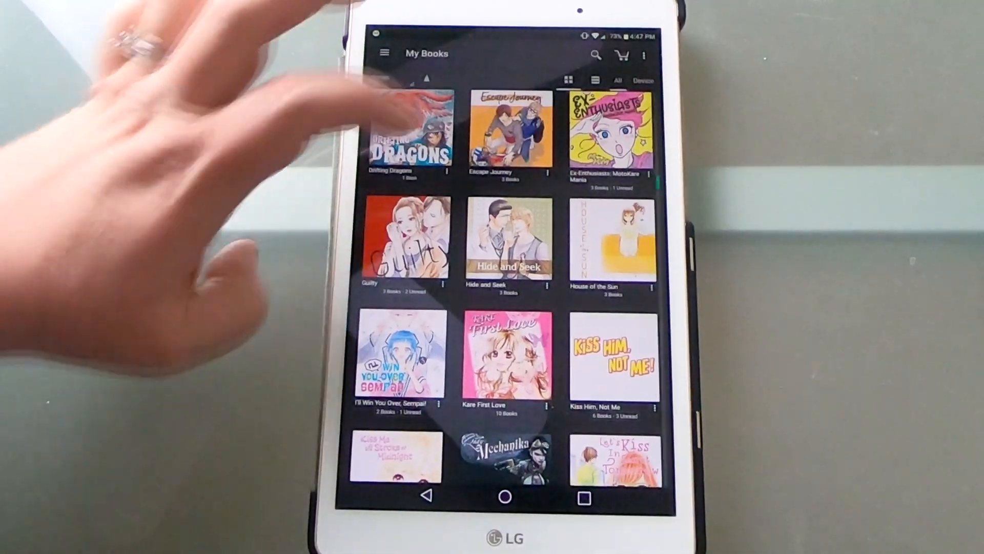
{"action": "left_click", "coordinate": [507, 132]}
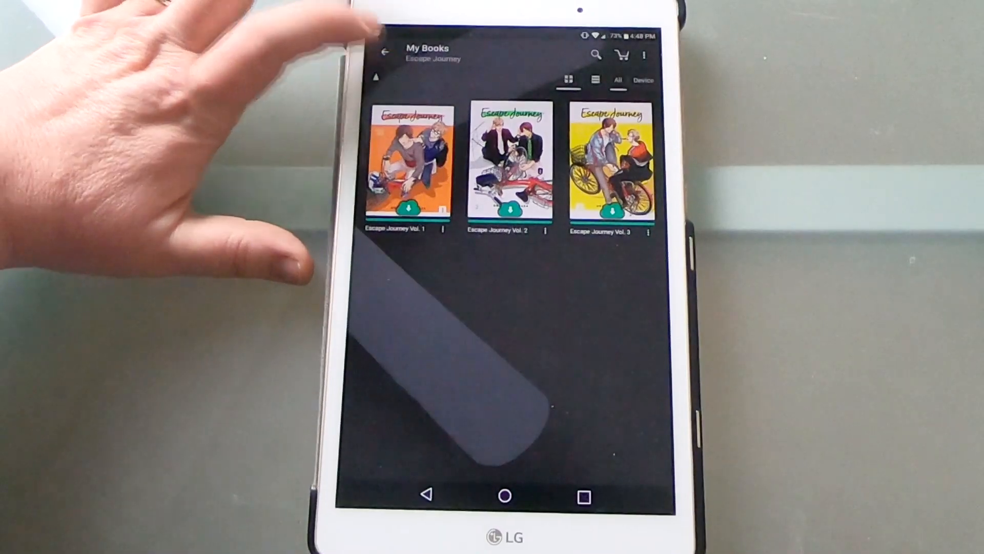
{"action": "left_click", "coordinate": [384, 53]}
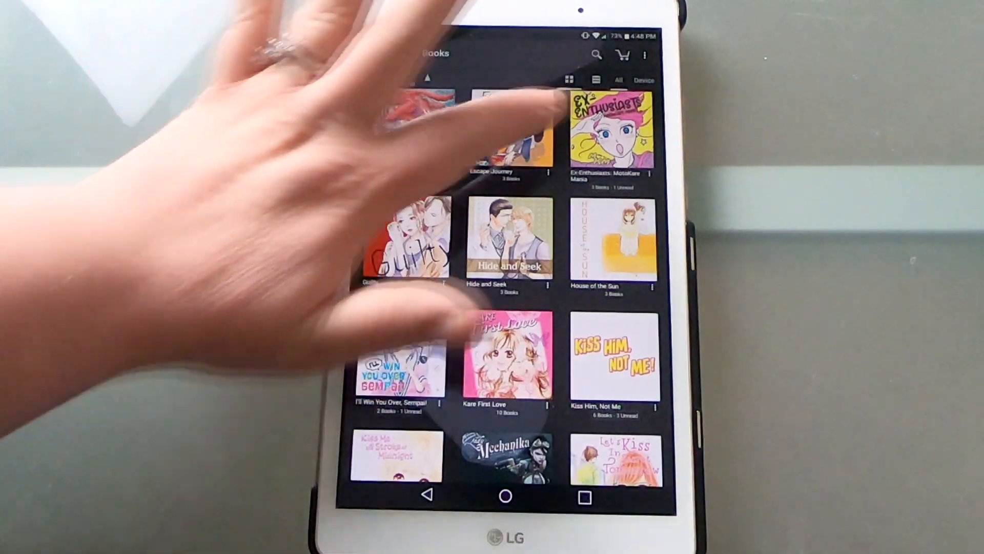
{"action": "left_click", "coordinate": [605, 132]}
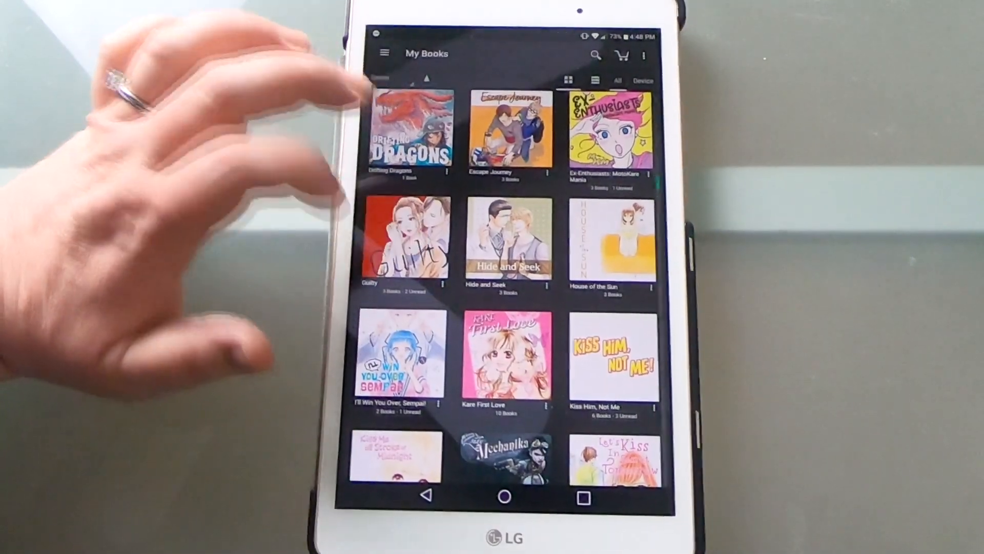
{"action": "left_click", "coordinate": [404, 238]}
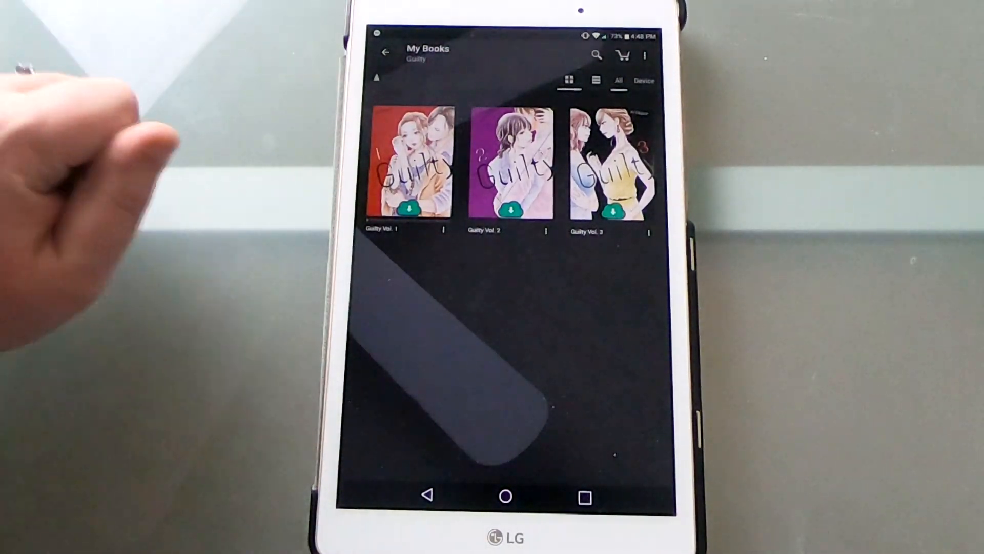
{"action": "left_click", "coordinate": [383, 54]}
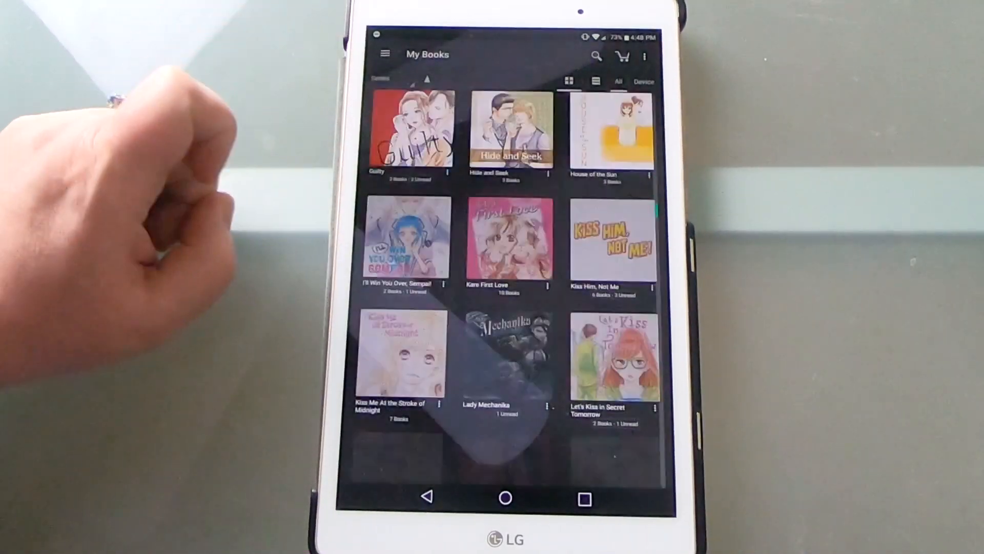
{"action": "left_click", "coordinate": [510, 131]}
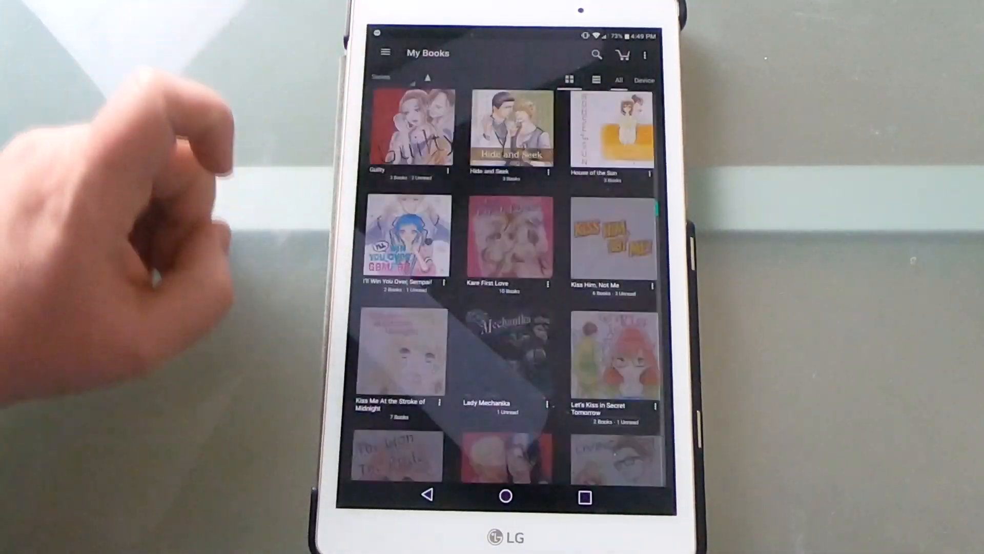
{"action": "left_click", "coordinate": [609, 129]}
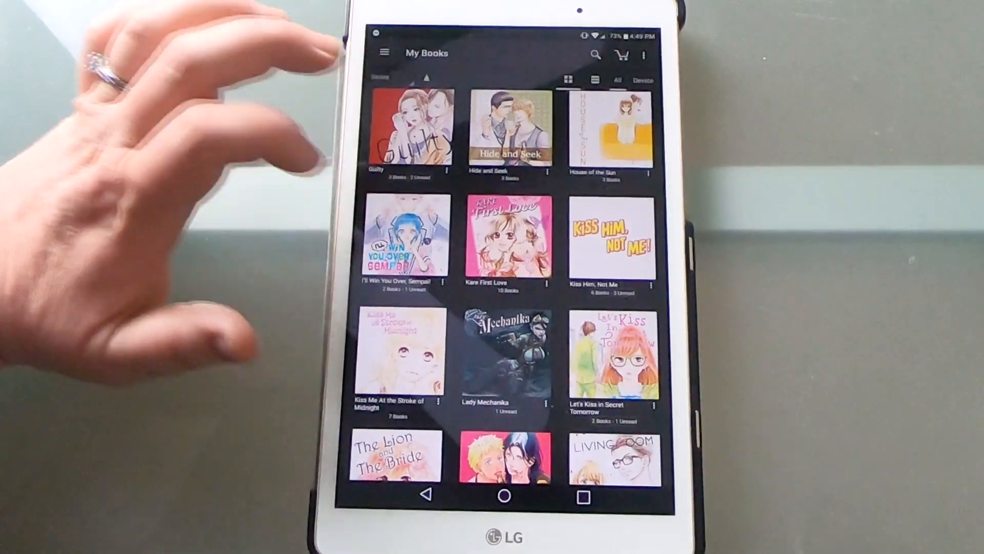
{"action": "left_click", "coordinate": [400, 236]}
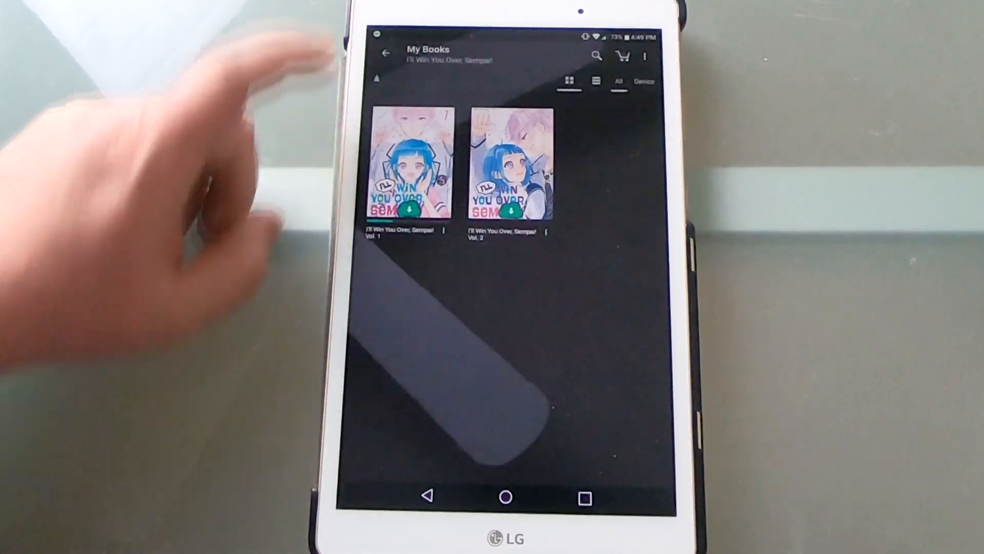
{"action": "left_click", "coordinate": [384, 54]}
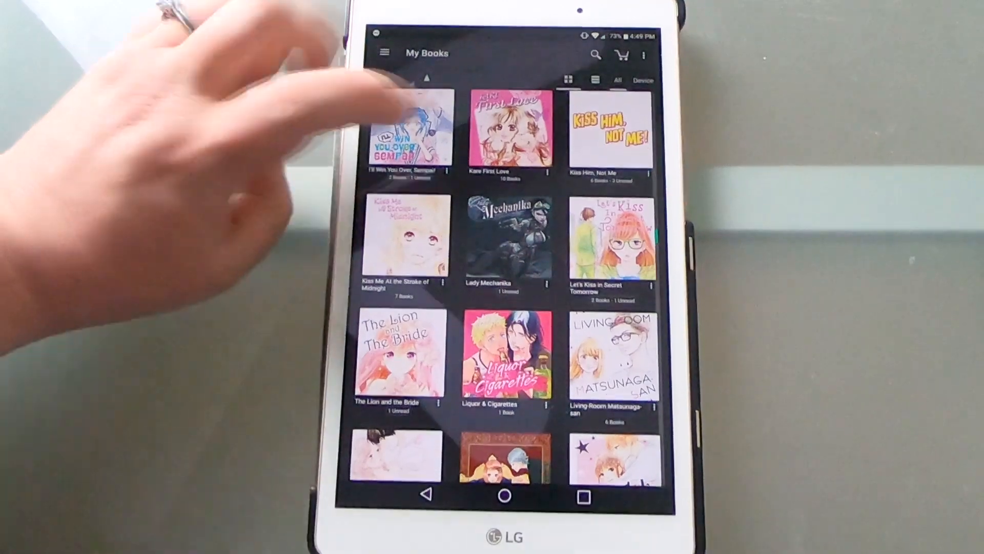
{"action": "left_click", "coordinate": [505, 132]}
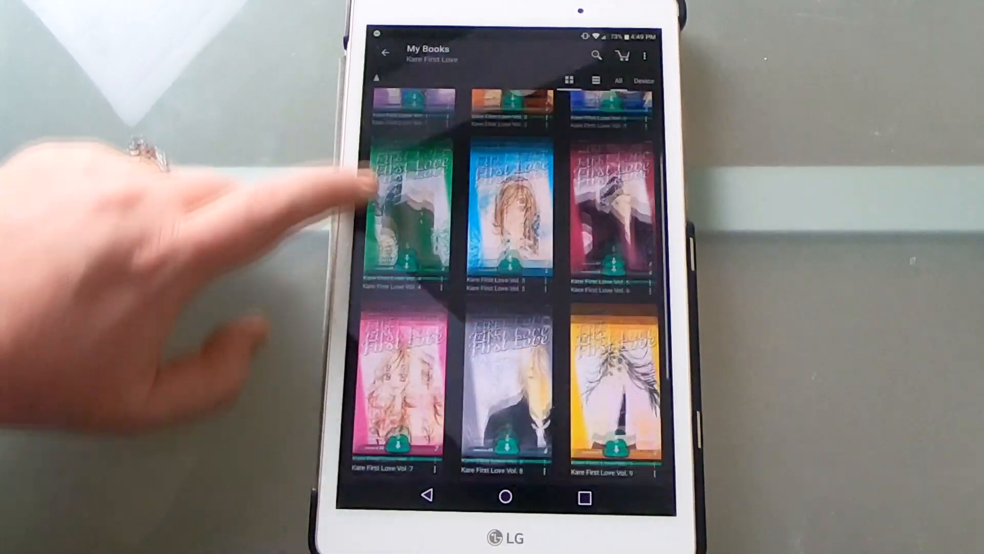
{"action": "scroll", "scroll_direction": "down", "scroll_amount": 3}
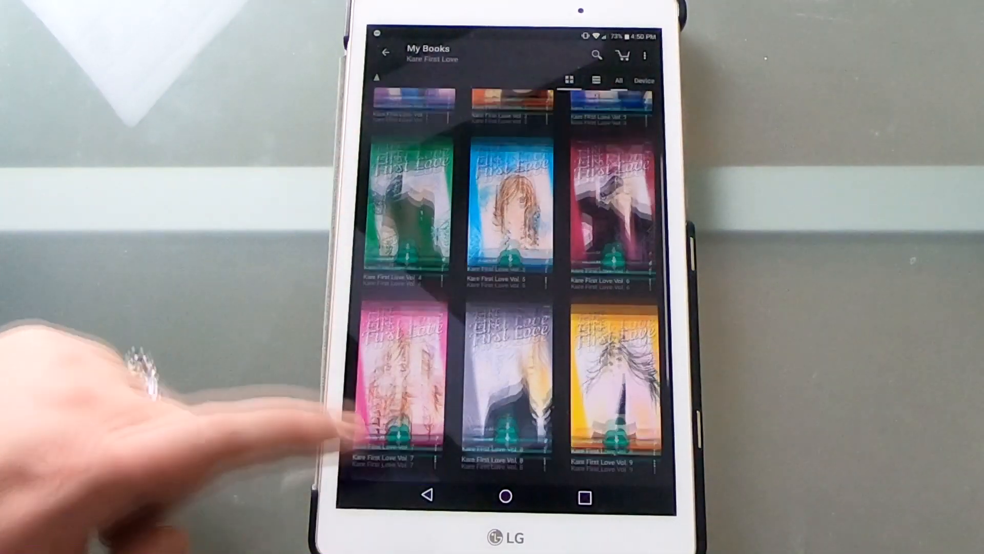
{"action": "scroll", "scroll_direction": "down", "scroll_amount": 3}
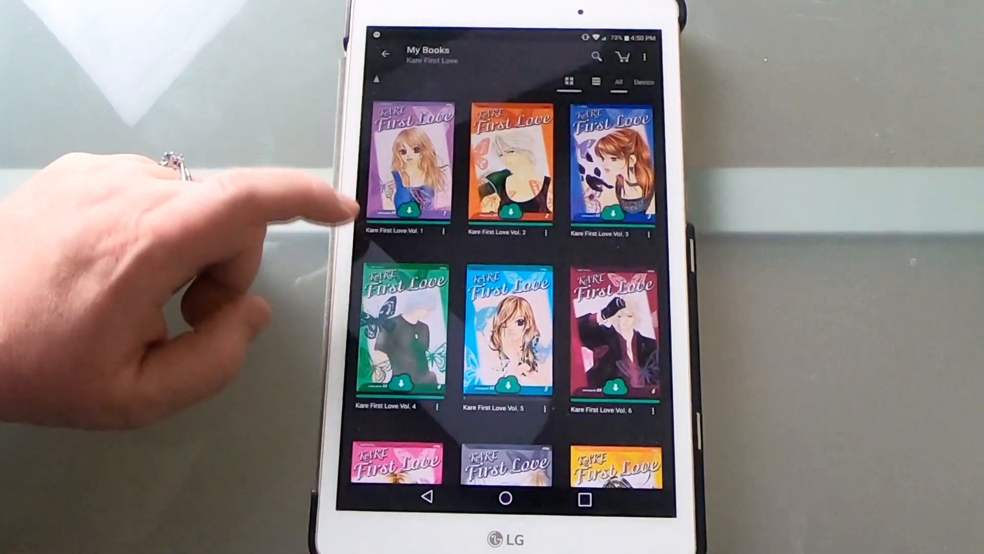
{"action": "scroll", "scroll_direction": "down", "scroll_amount": 3}
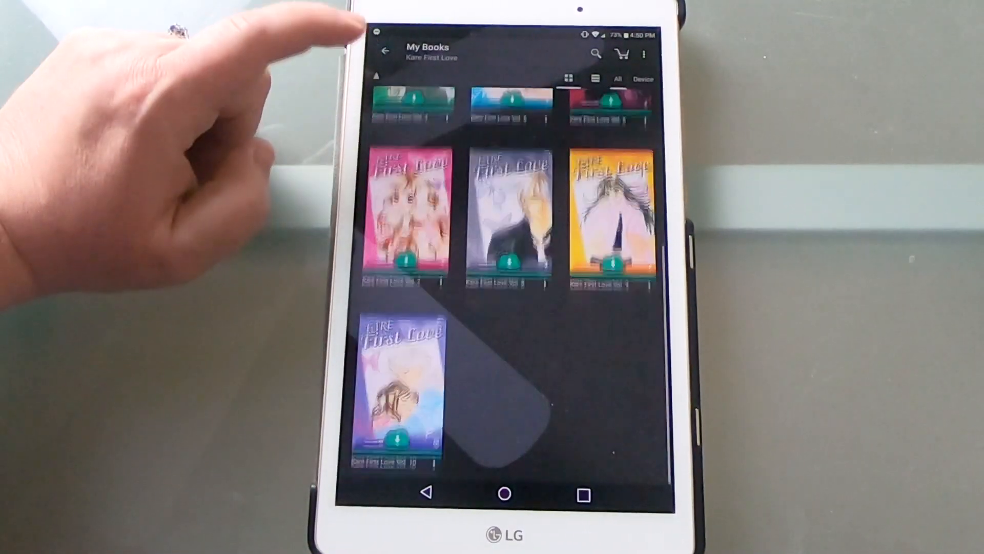
{"action": "left_click", "coordinate": [386, 51]}
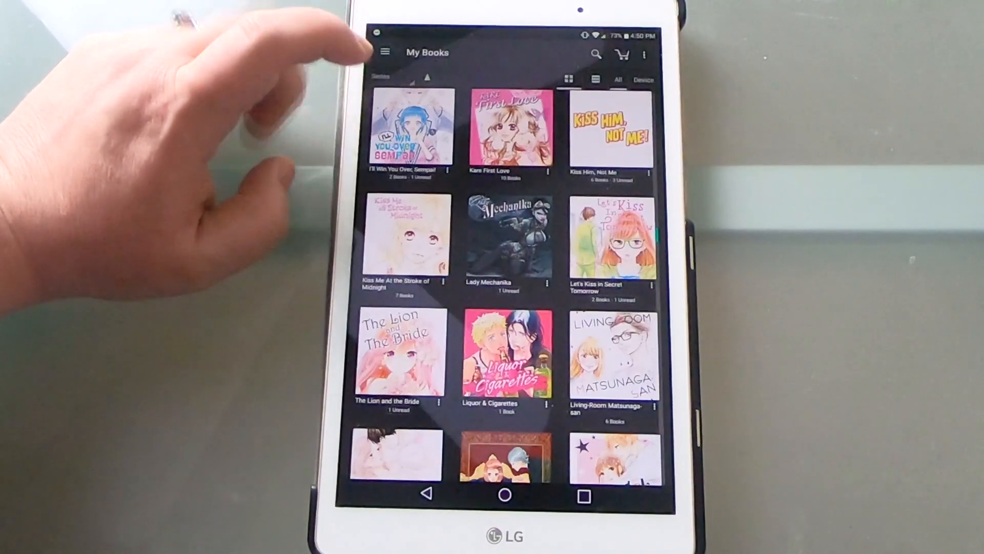
{"action": "left_click", "coordinate": [608, 129]}
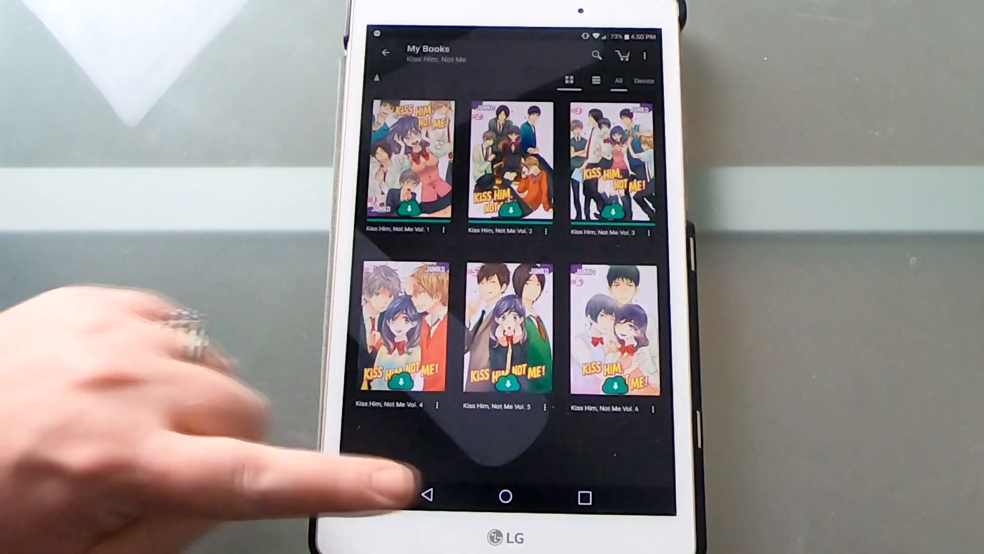
{"action": "left_click", "coordinate": [381, 54]}
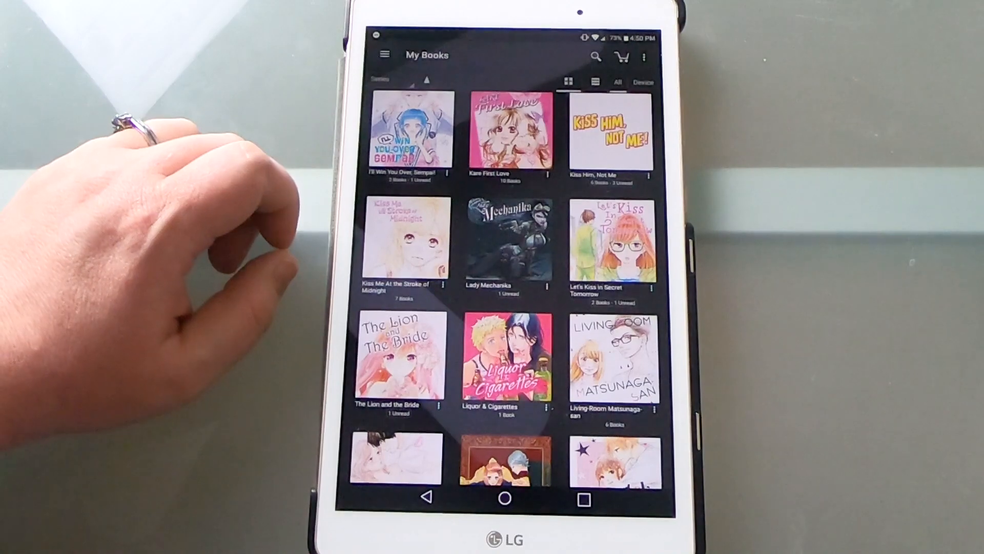
{"action": "left_click", "coordinate": [407, 239]}
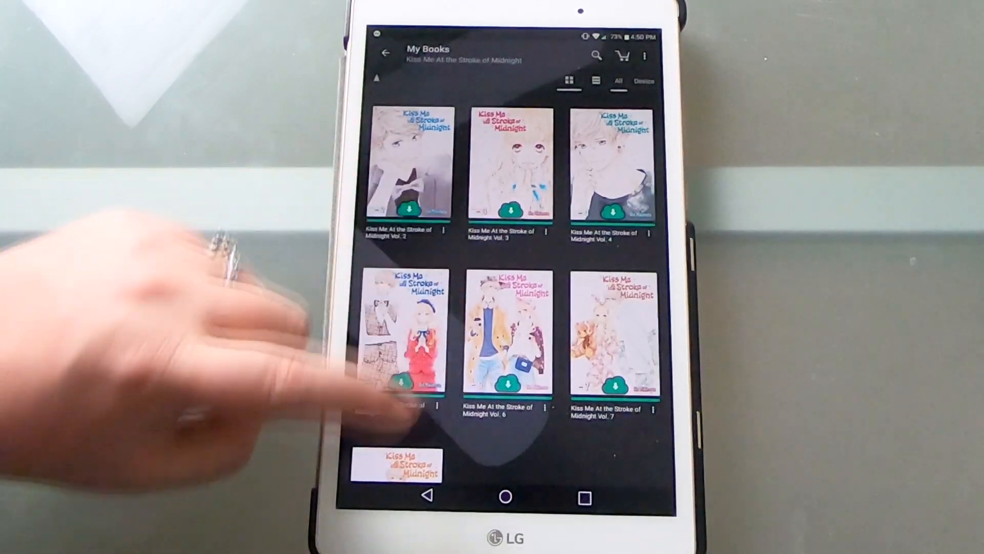
{"action": "scroll", "scroll_direction": "down", "scroll_amount": 3}
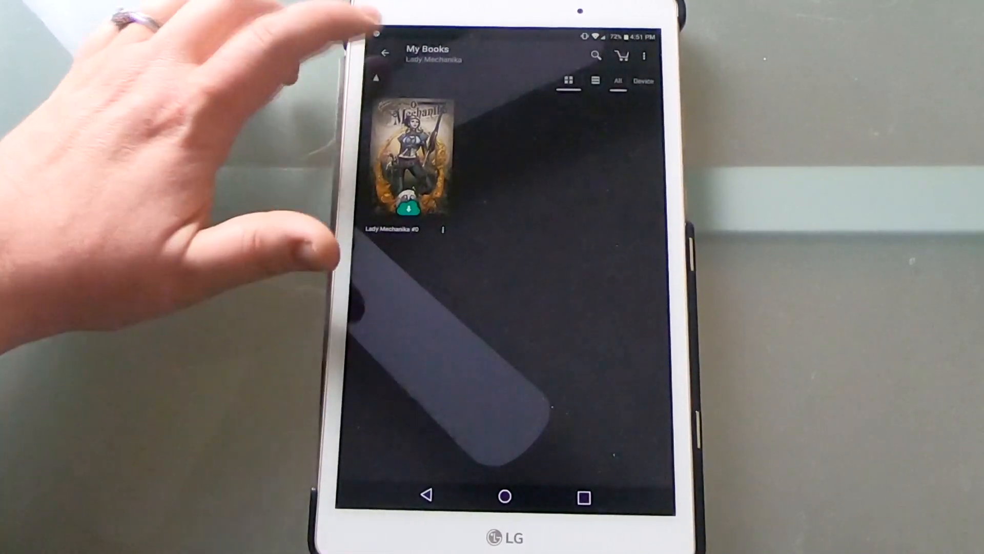
{"action": "left_click", "coordinate": [383, 55]}
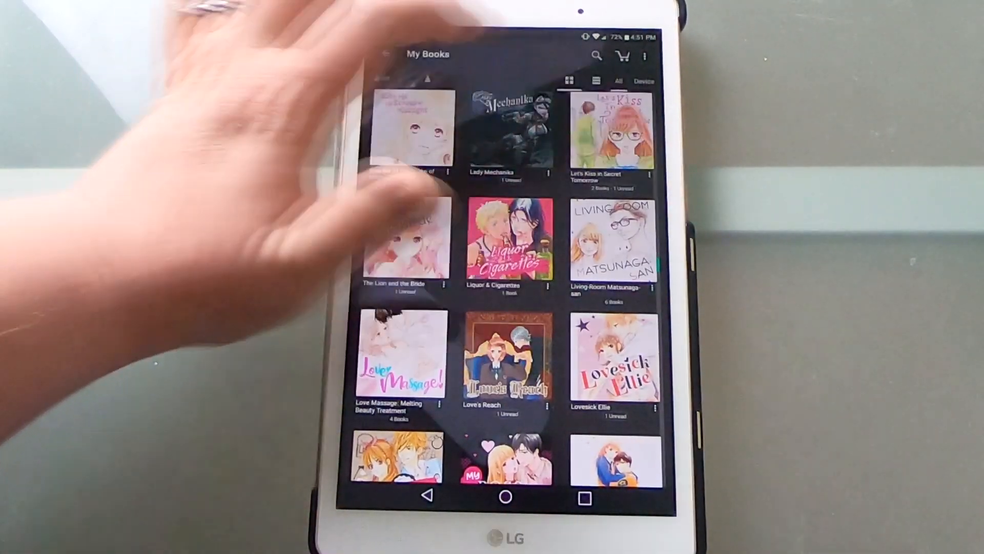
{"action": "left_click", "coordinate": [609, 125]}
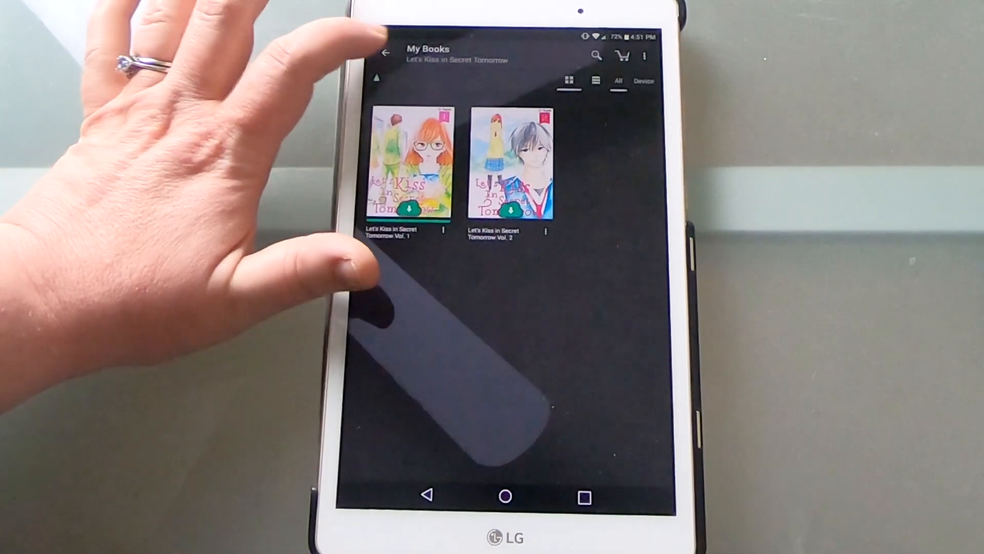
{"action": "left_click", "coordinate": [386, 54]}
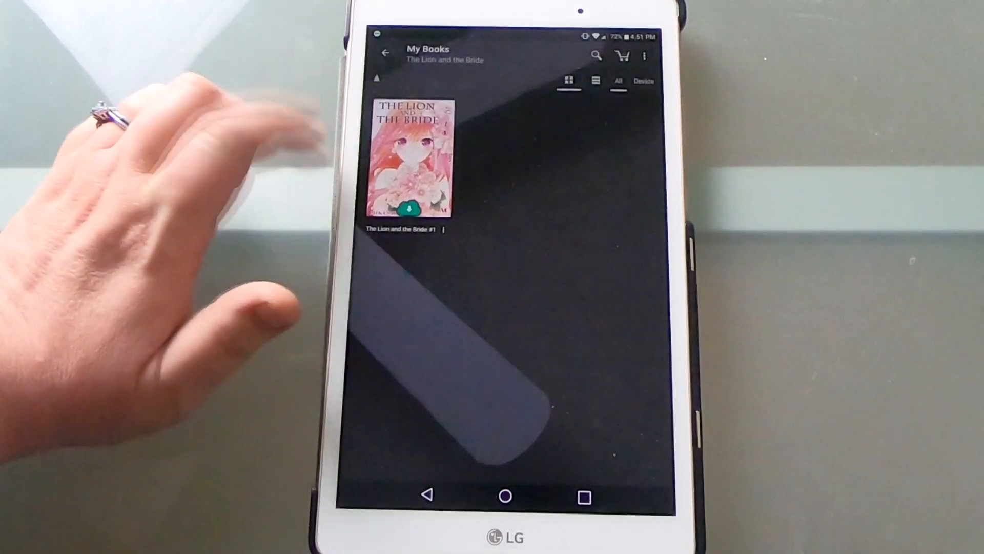
{"action": "left_click", "coordinate": [387, 53]}
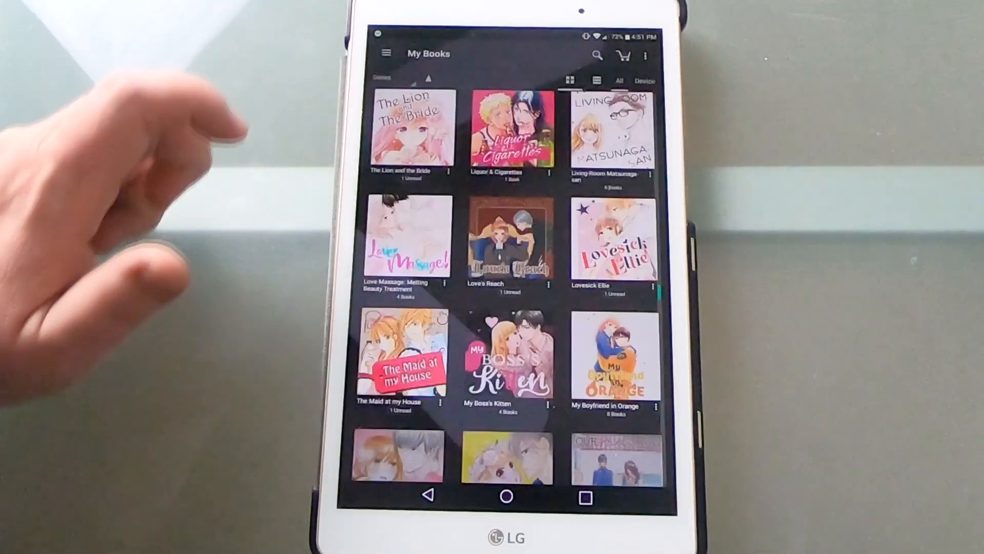
{"action": "left_click", "coordinate": [508, 130]}
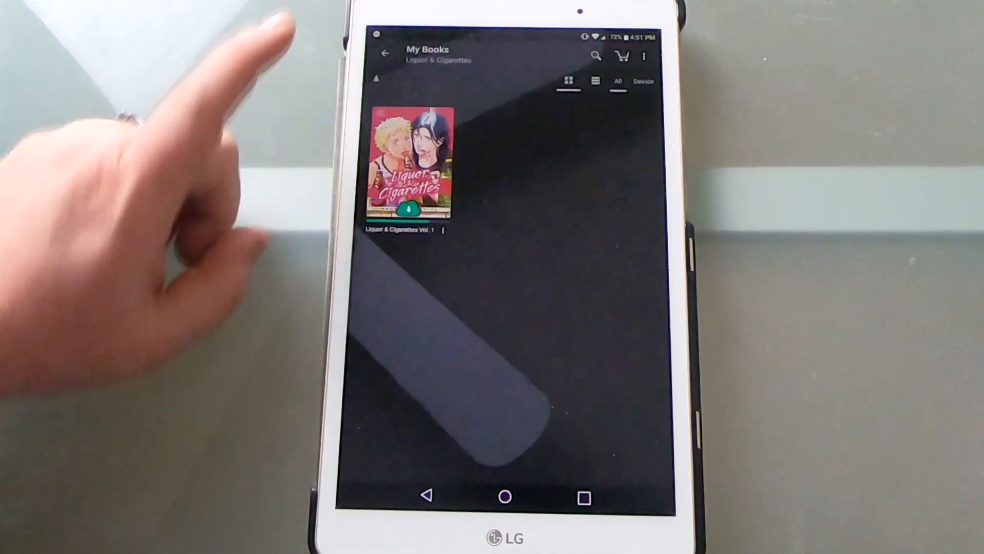
{"action": "left_click", "coordinate": [386, 53]}
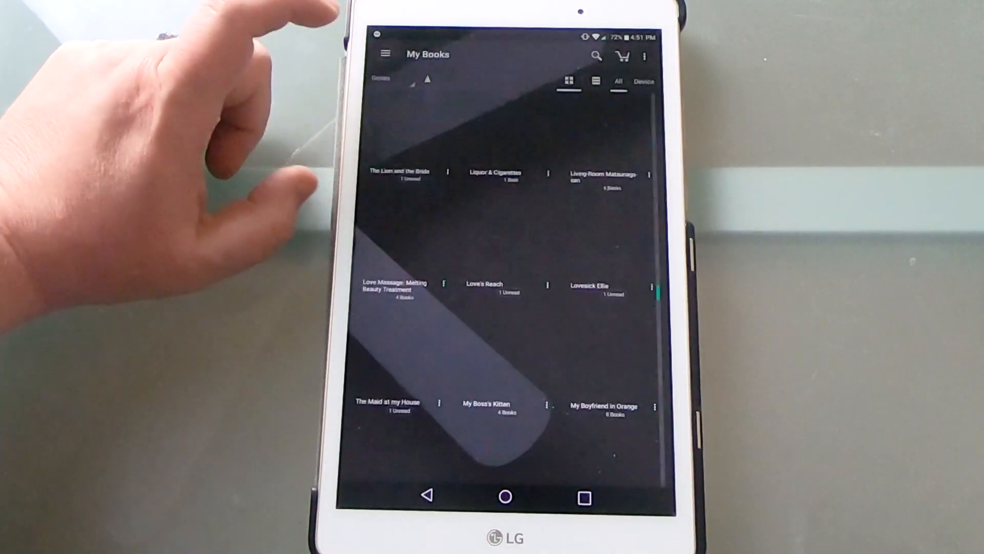
{"action": "left_click", "coordinate": [604, 174]}
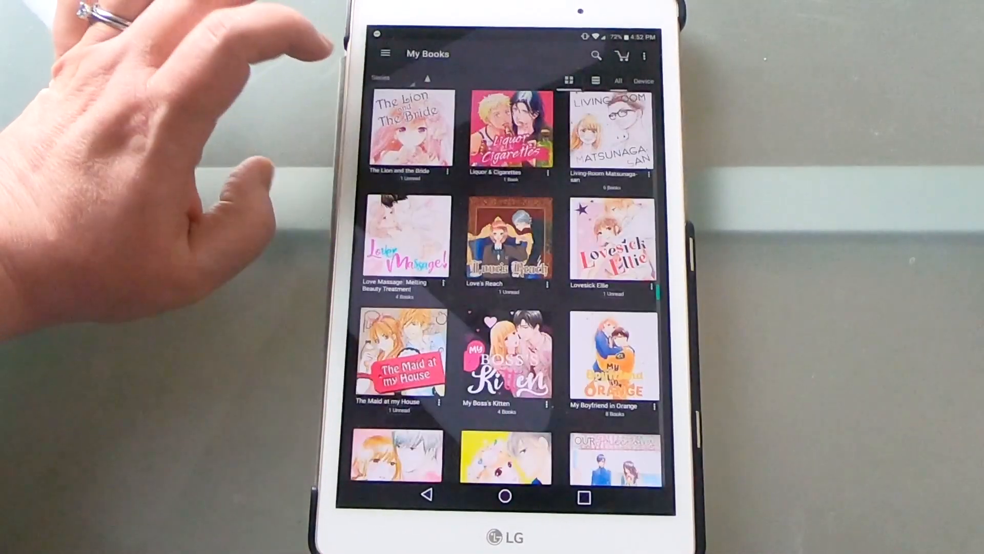
{"action": "left_click", "coordinate": [404, 237]}
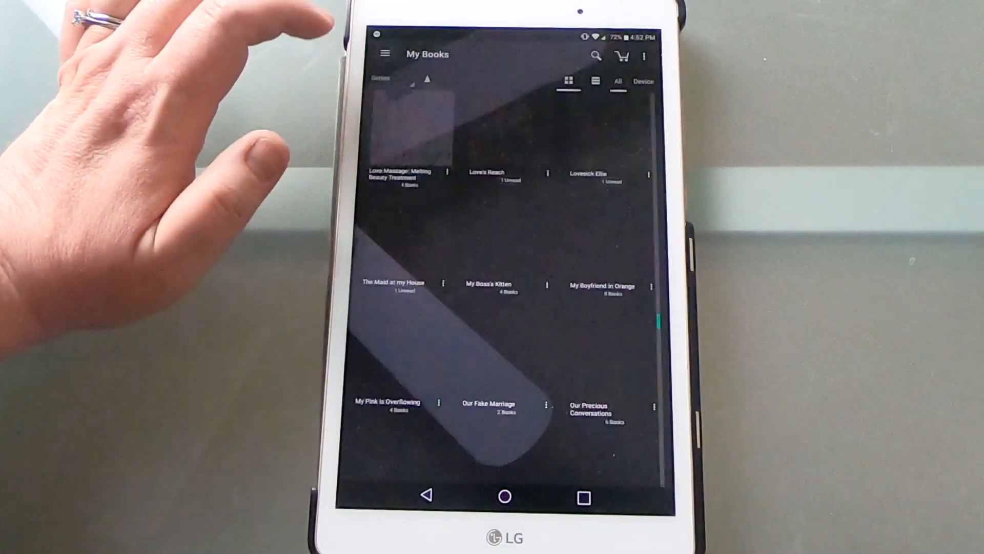
{"action": "left_click", "coordinate": [485, 175]}
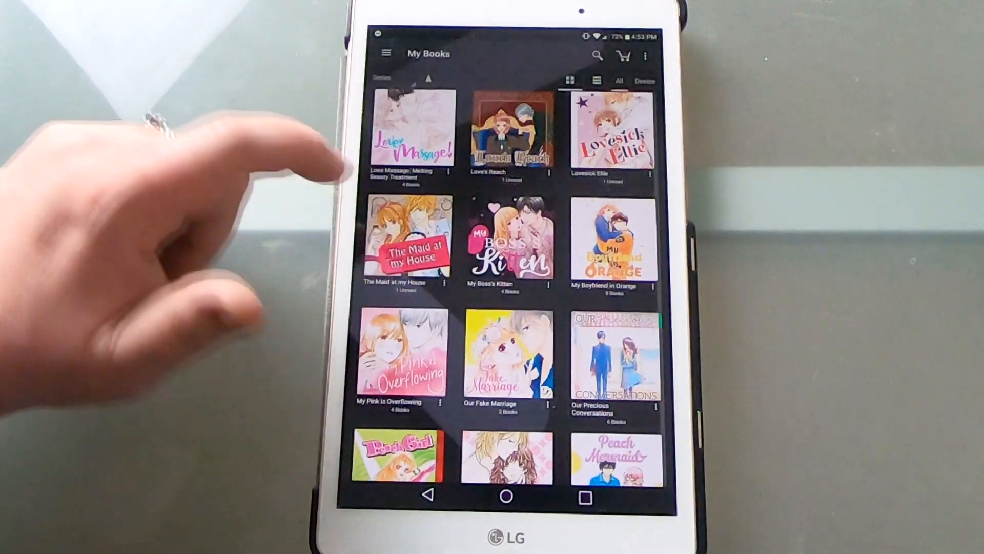
Step: Show the My Boyfriend in Orange series and scroll through its volumes
{"action": "left_click", "coordinate": [410, 245]}
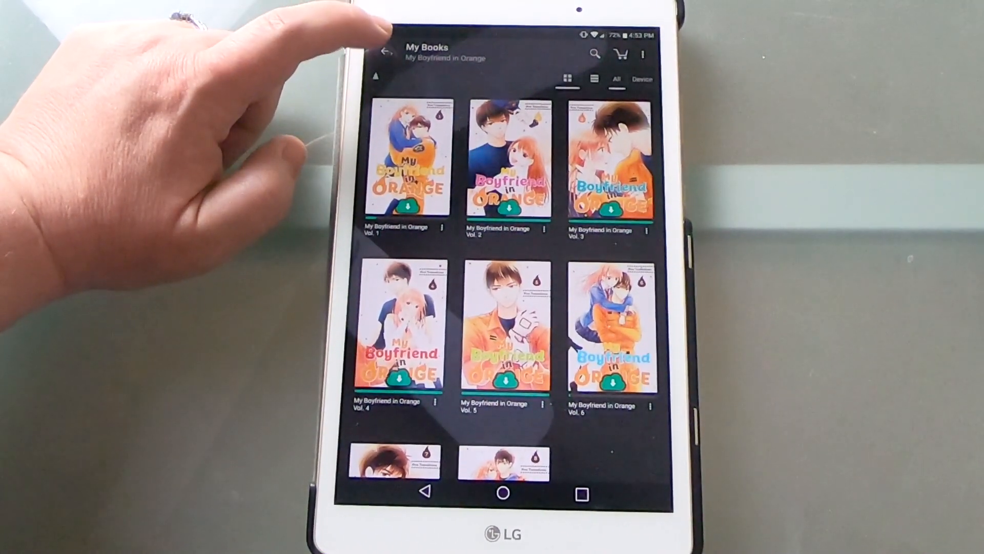
{"action": "scroll", "scroll_direction": "down", "scroll_amount": 3}
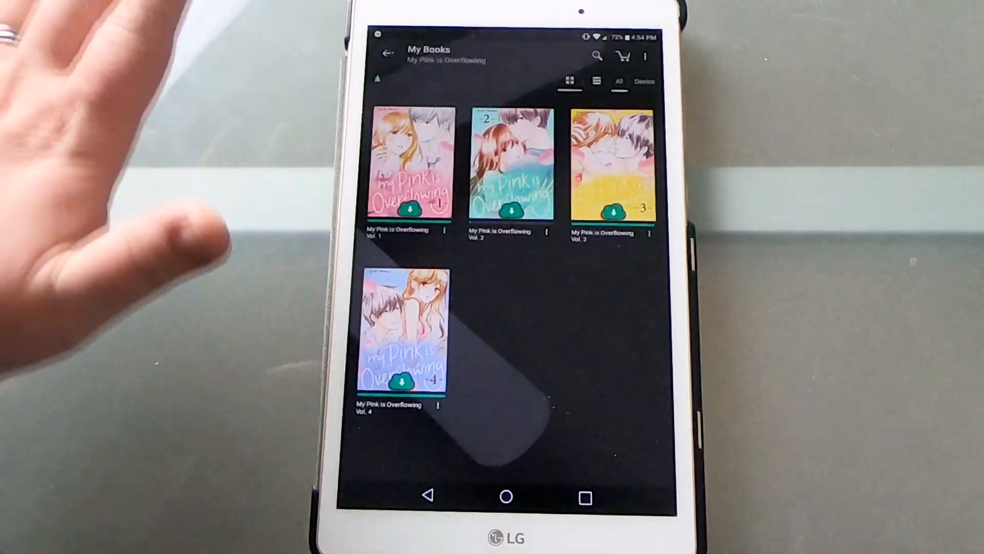
{"action": "left_click", "coordinate": [382, 52]}
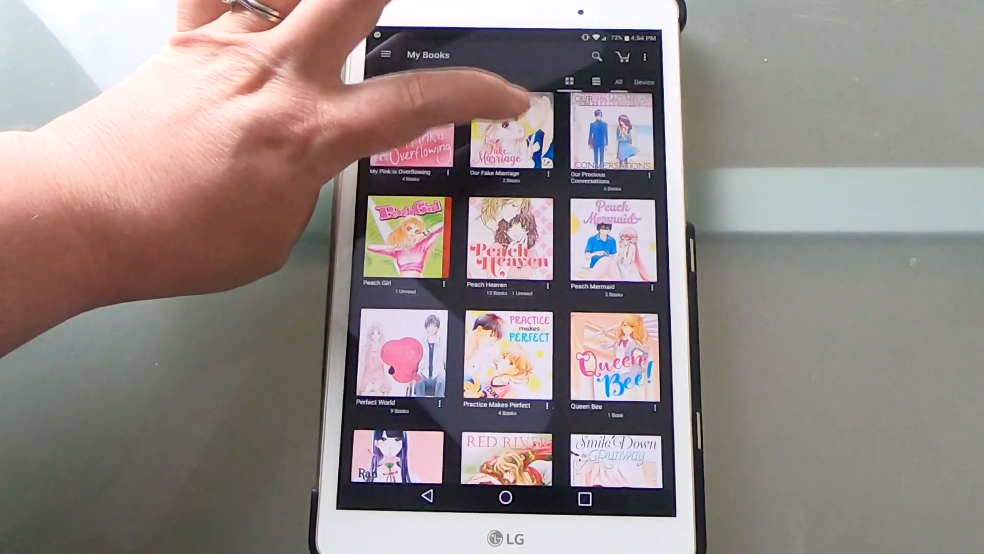
{"action": "left_click", "coordinate": [506, 139]}
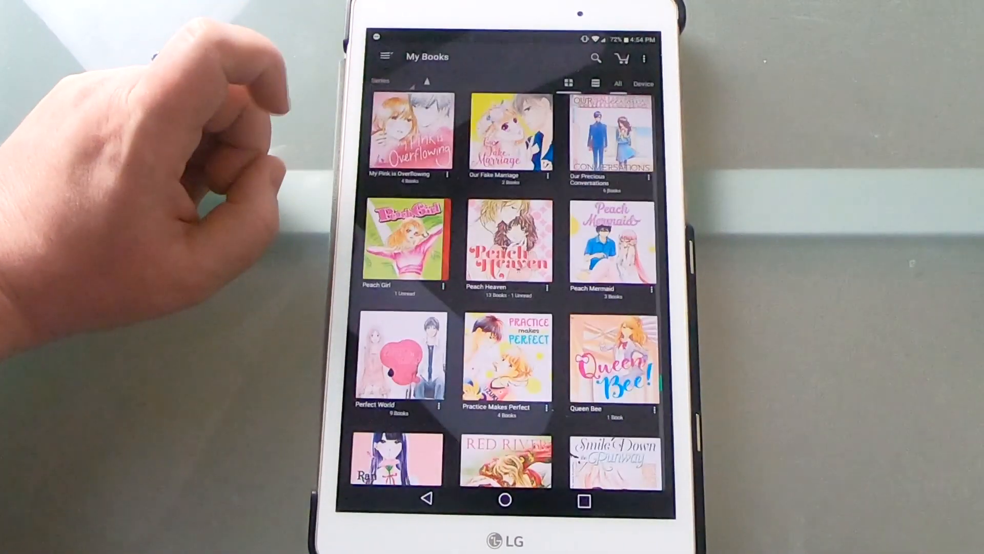
{"action": "left_click", "coordinate": [609, 133]}
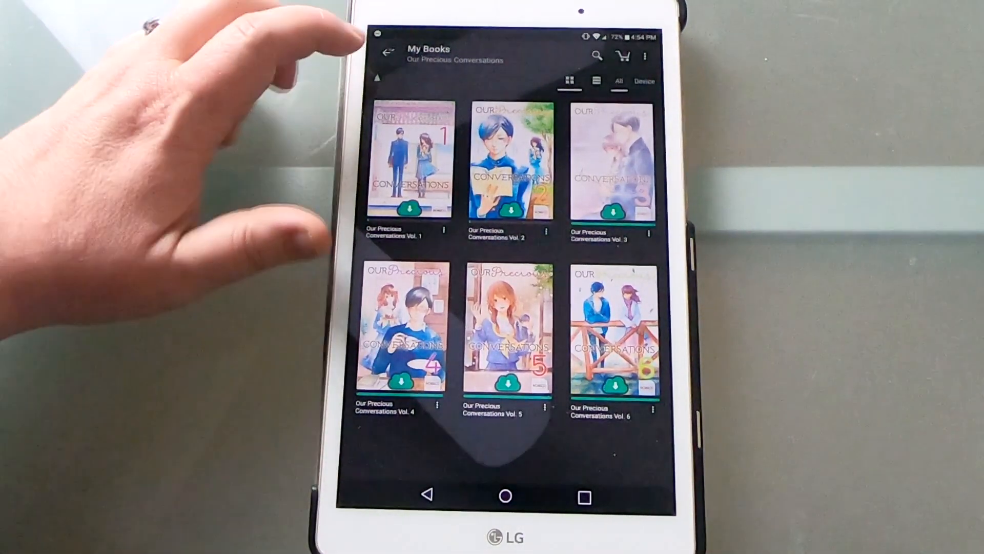
{"action": "left_click", "coordinate": [388, 54]}
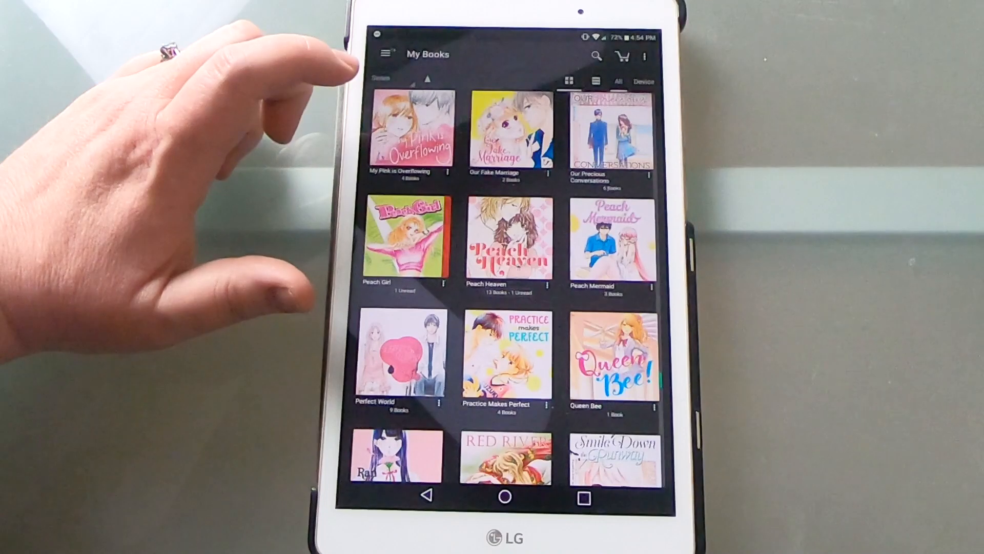
{"action": "left_click", "coordinate": [401, 239]}
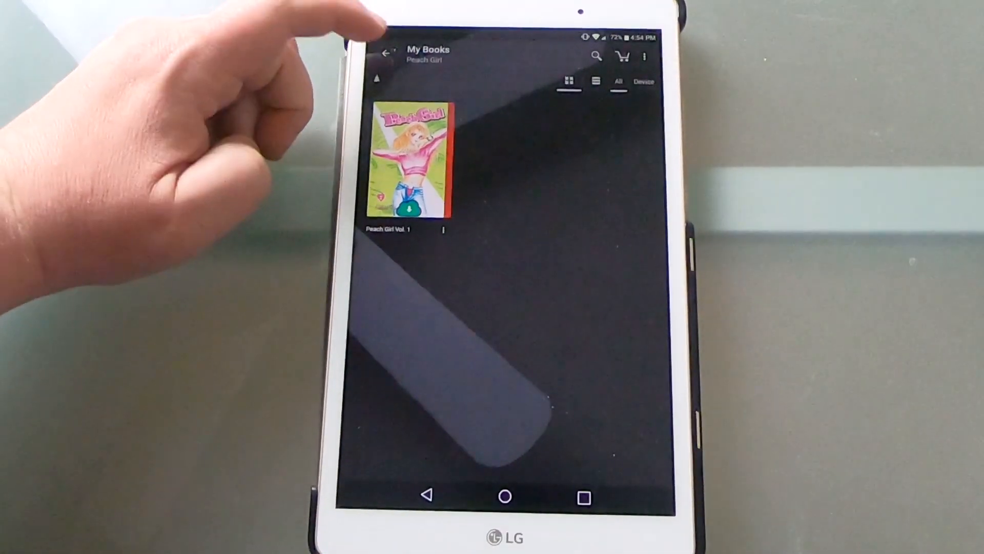
{"action": "left_click", "coordinate": [387, 52]}
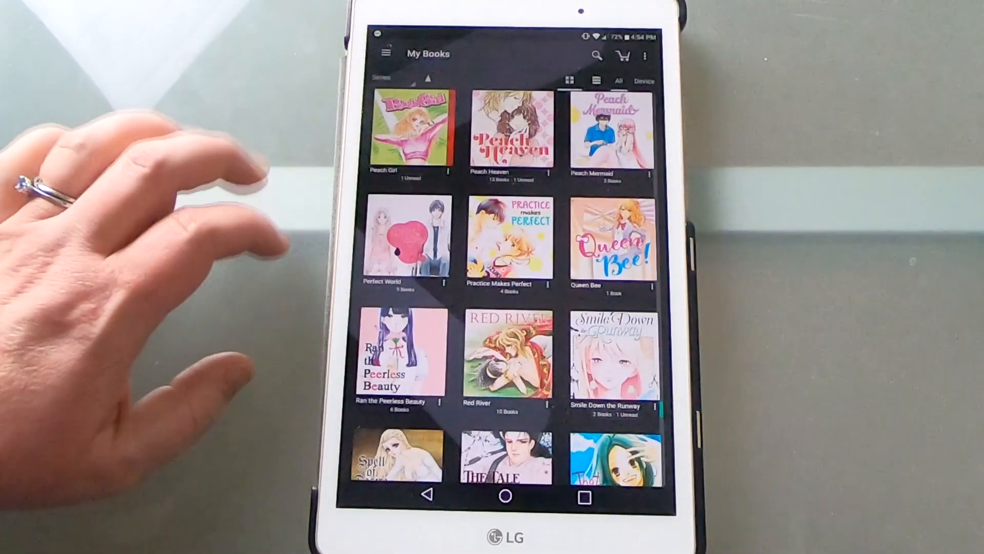
{"action": "left_click", "coordinate": [505, 130]}
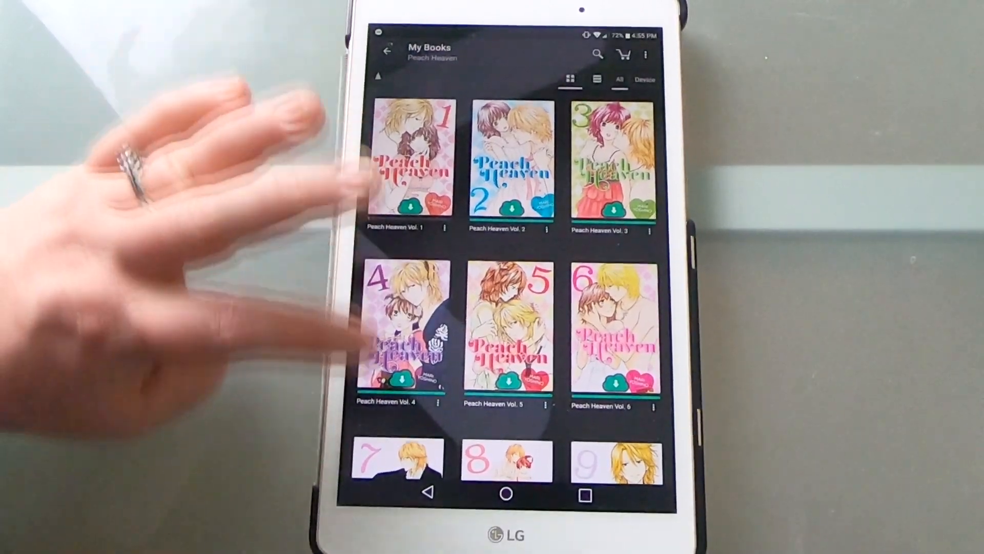
{"action": "scroll", "scroll_direction": "down", "scroll_amount": 3}
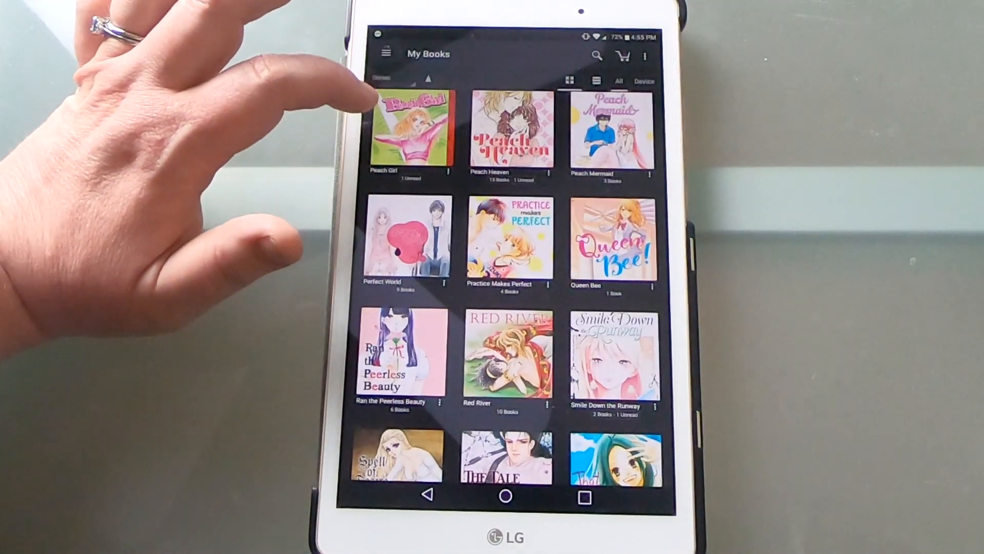
{"action": "left_click", "coordinate": [611, 130]}
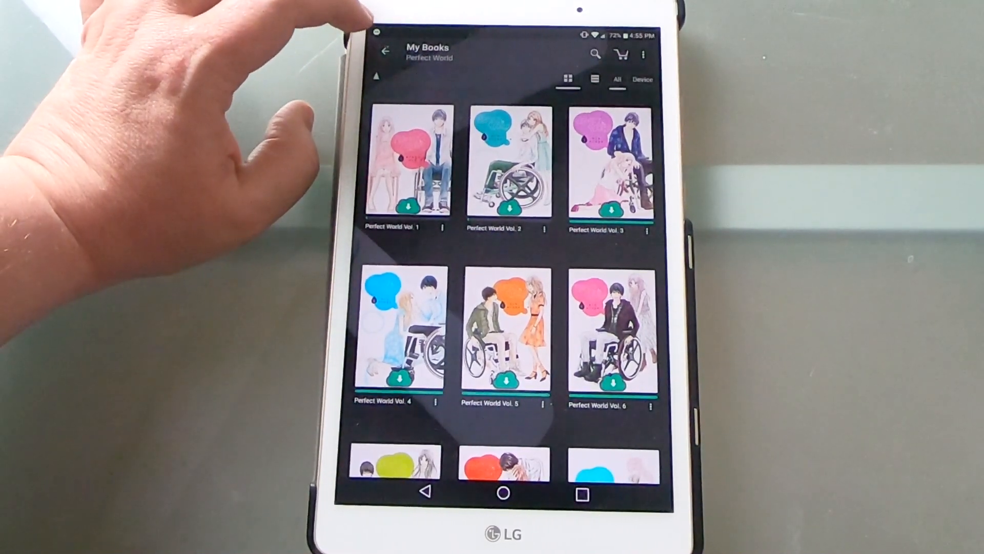
{"action": "left_click", "coordinate": [385, 51]}
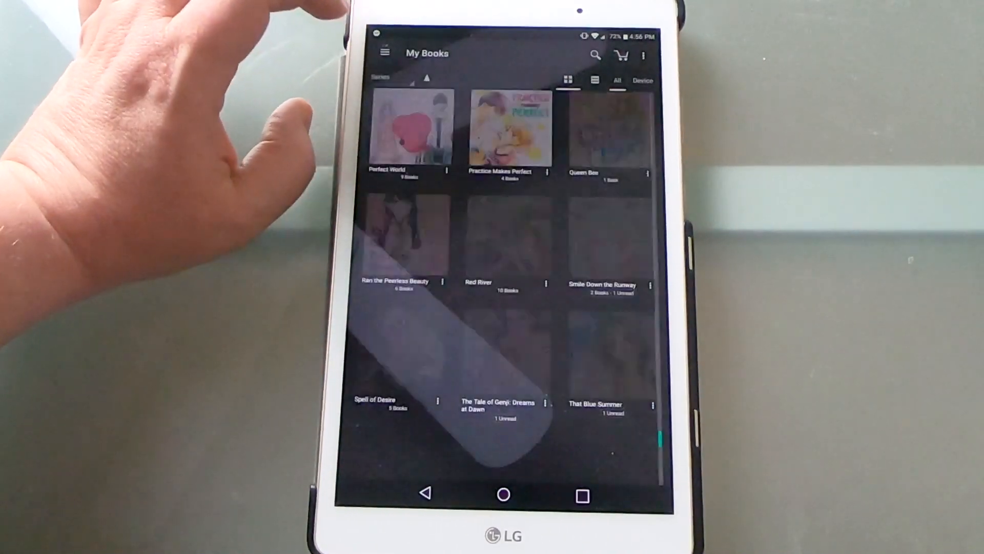
{"action": "left_click", "coordinate": [505, 129]}
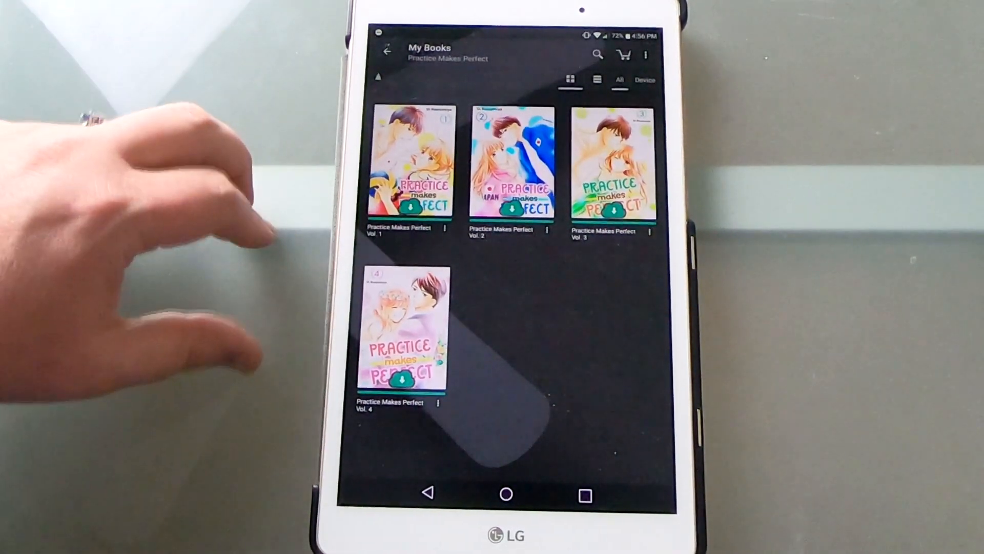
{"action": "left_click", "coordinate": [388, 52]}
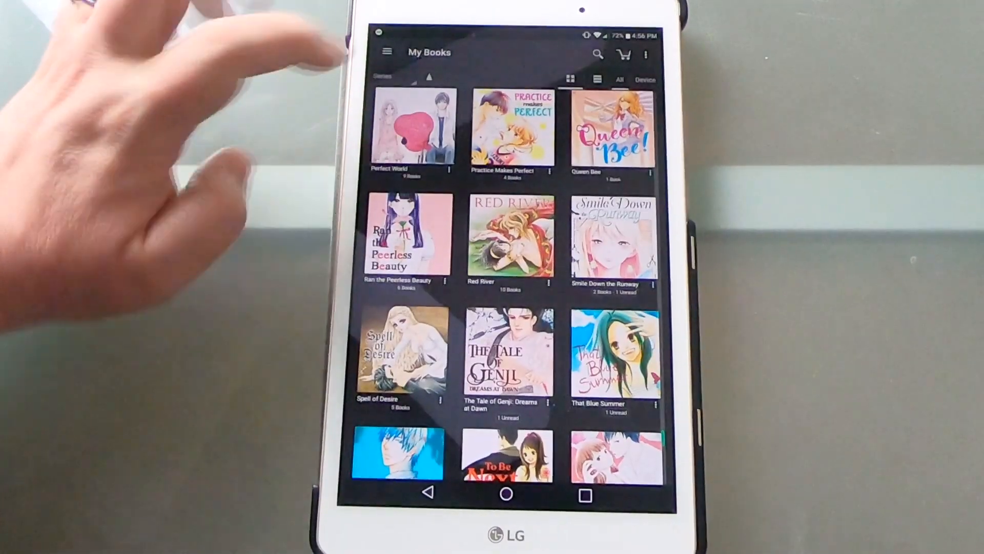
{"action": "left_click", "coordinate": [612, 129]}
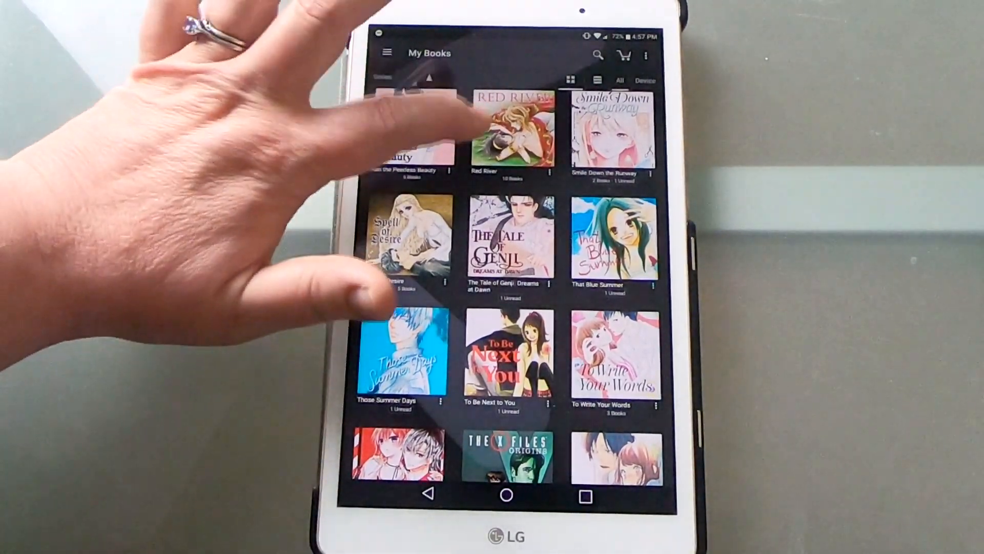
{"action": "left_click", "coordinate": [508, 132]}
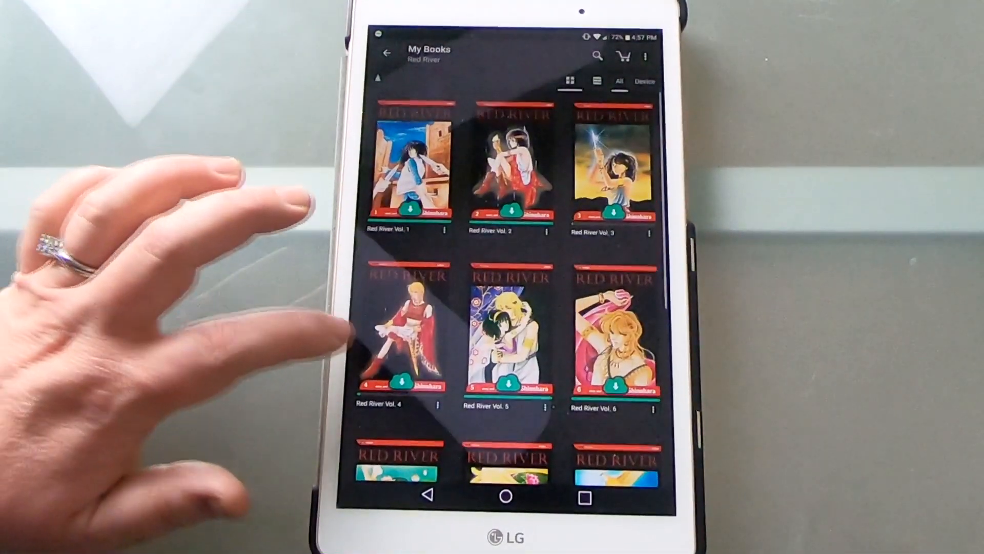
{"action": "scroll", "scroll_direction": "down", "scroll_amount": 3}
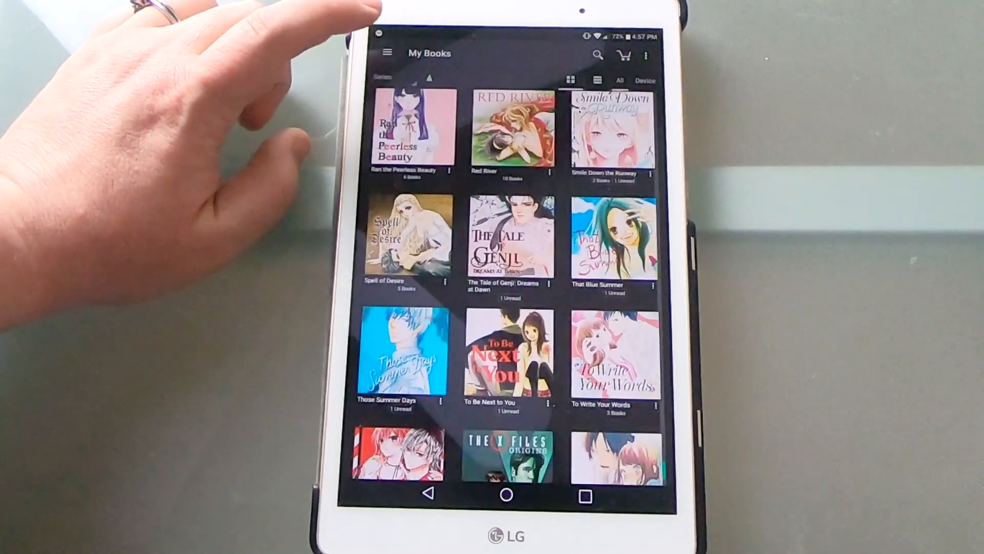
Step: Show The Tale of Genji: Dreams at Dawn series with its single volume
{"action": "left_click", "coordinate": [611, 132]}
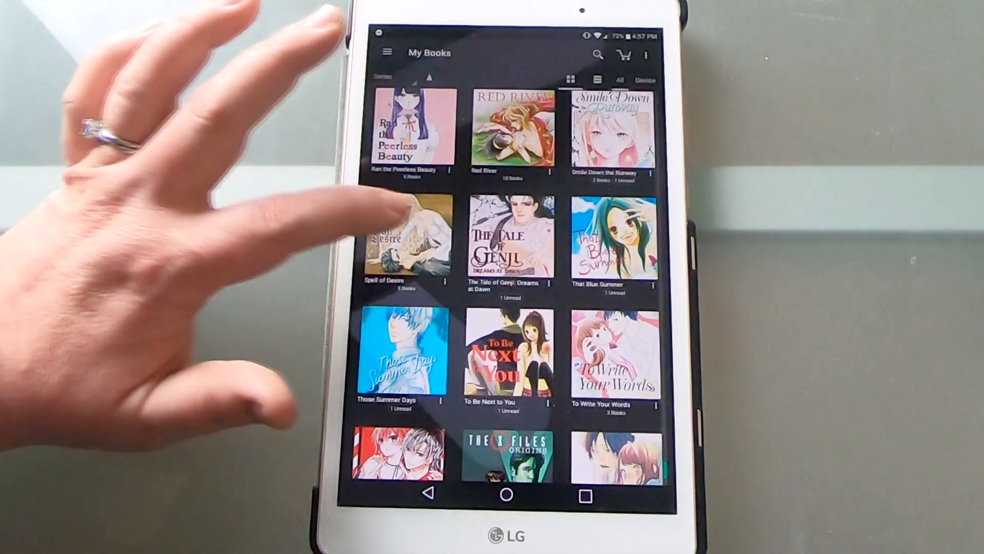
{"action": "left_click", "coordinate": [404, 245]}
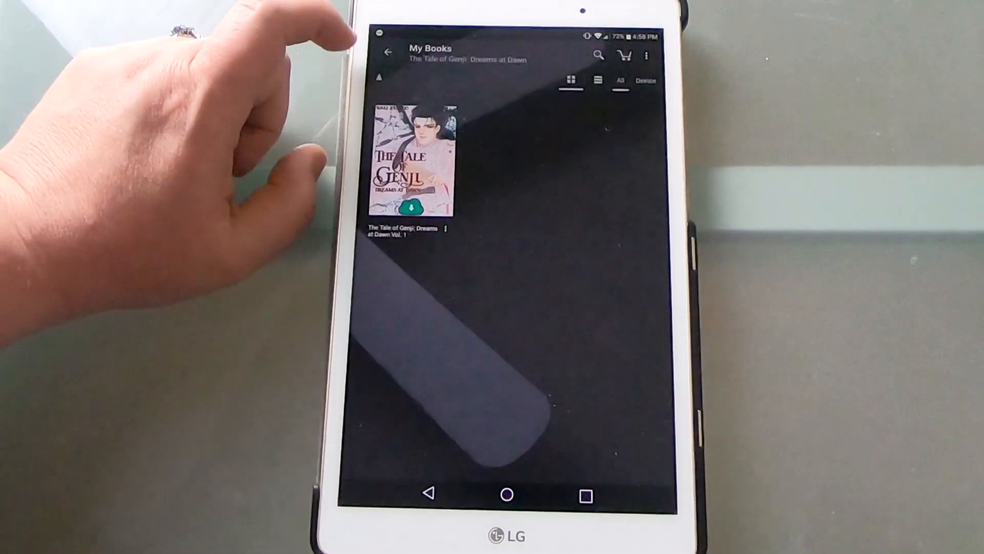
Step: Preview That Blue Summer, Those Summer Days and To Be Next to You, each a single volume, and return to the grid
{"action": "left_click", "coordinate": [386, 52]}
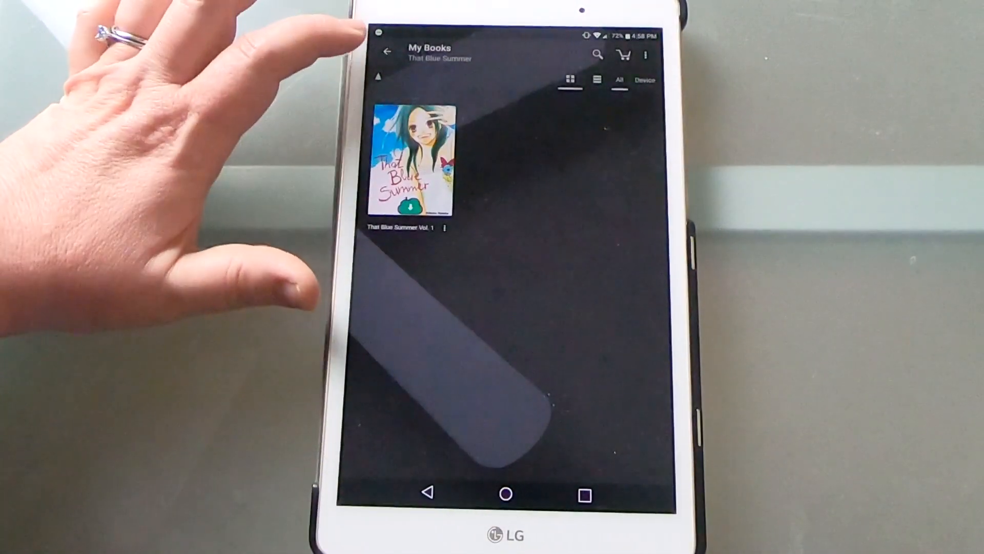
{"action": "left_click", "coordinate": [387, 53]}
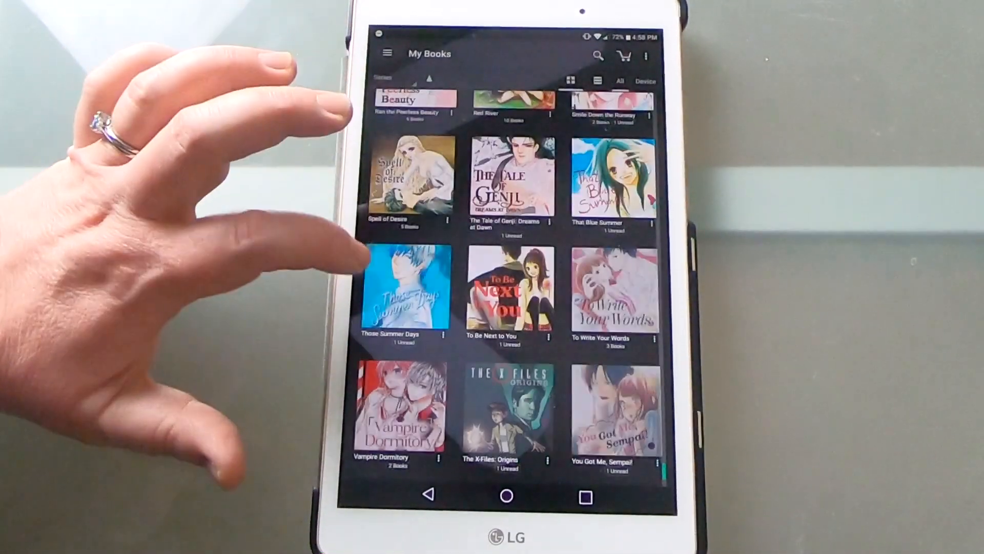
{"action": "left_click", "coordinate": [406, 289]}
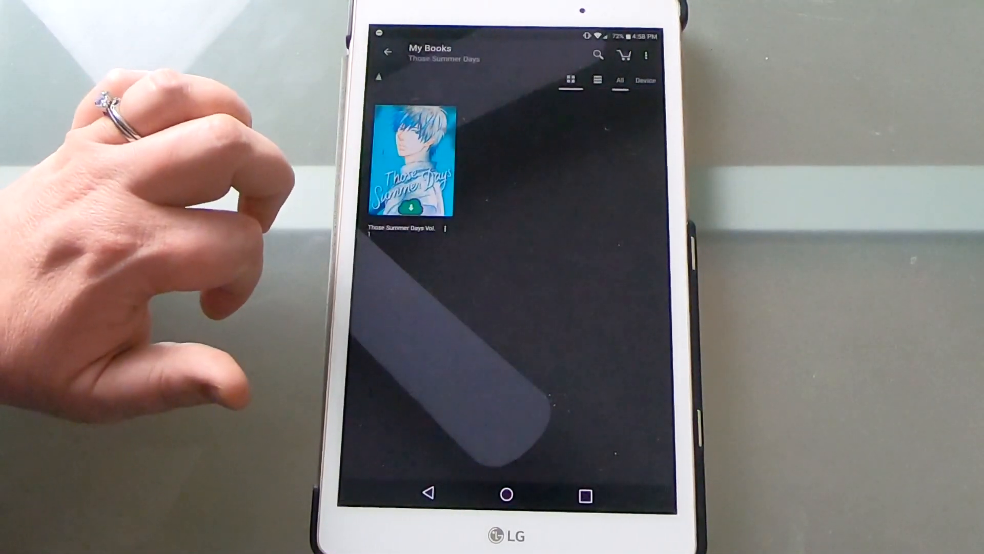
{"action": "left_click", "coordinate": [387, 53]}
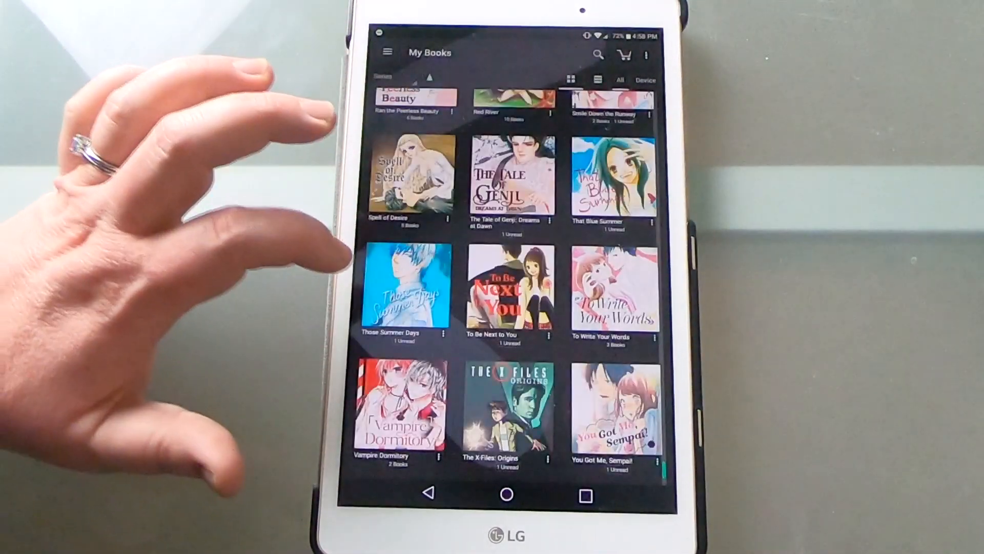
{"action": "left_click", "coordinate": [508, 291]}
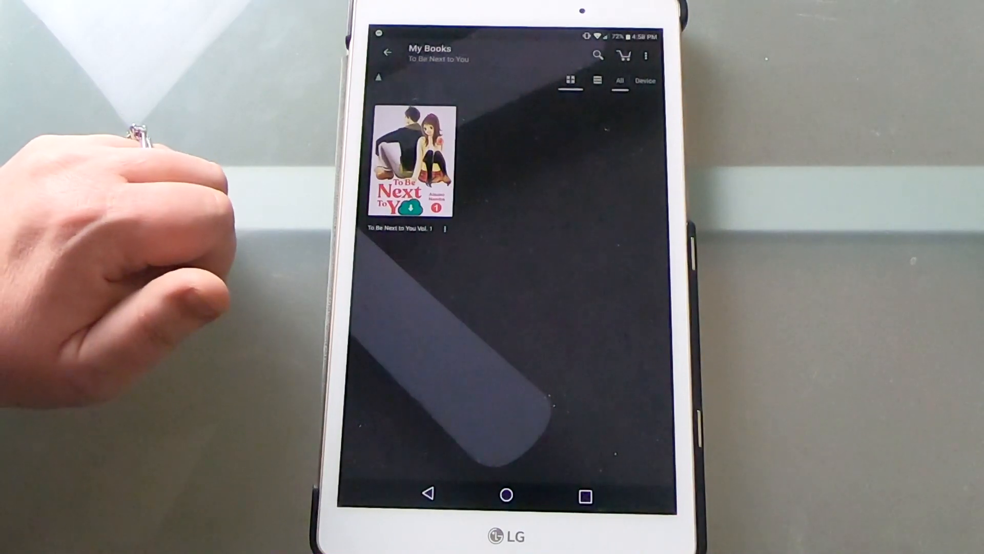
{"action": "left_click", "coordinate": [387, 52]}
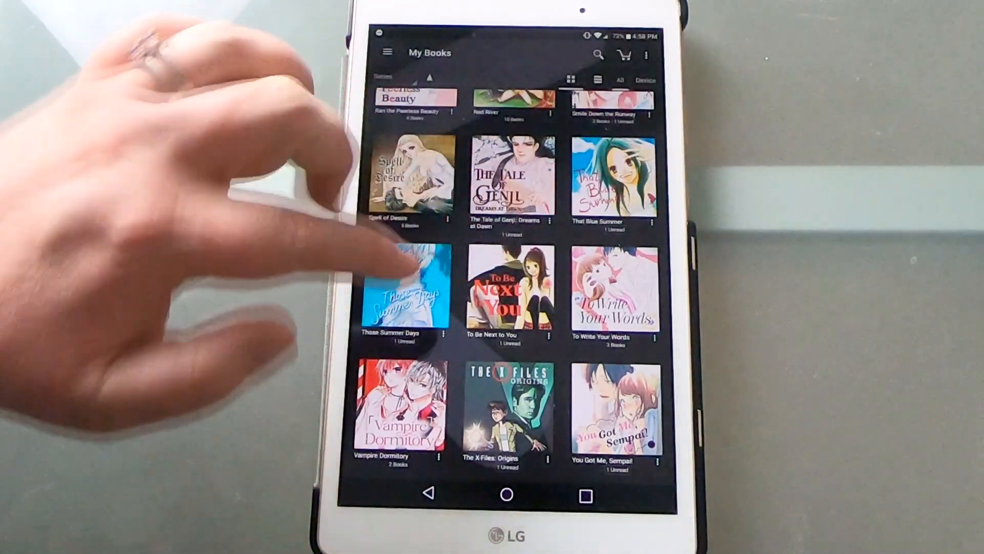
{"action": "left_click", "coordinate": [613, 295]}
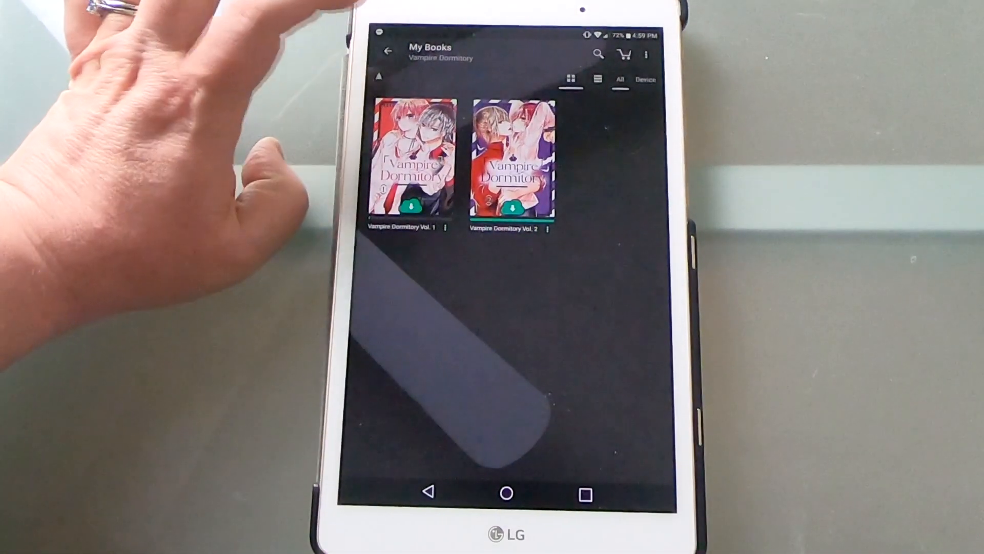
{"action": "left_click", "coordinate": [387, 53]}
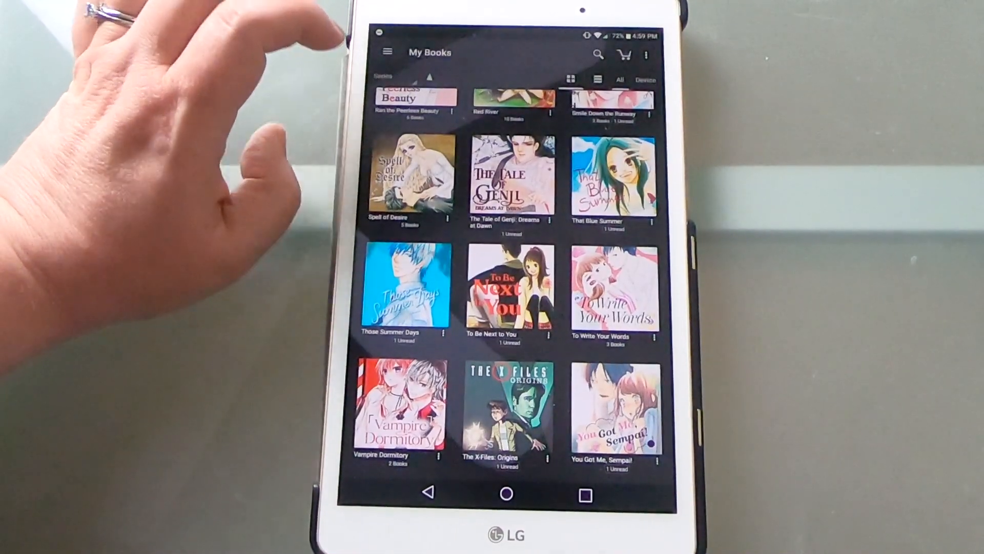
{"action": "left_click", "coordinate": [510, 408]}
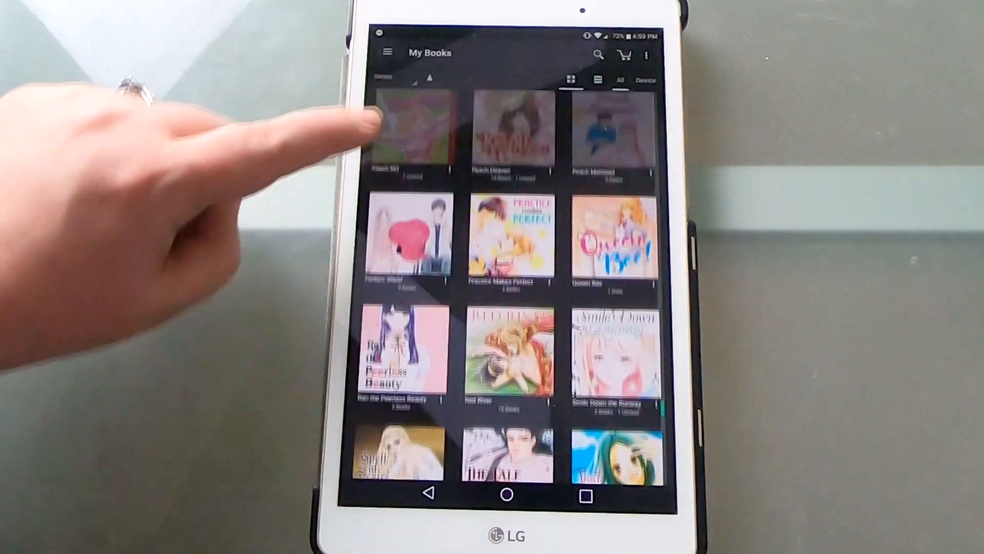
{"action": "scroll", "scroll_direction": "down", "scroll_amount": 3}
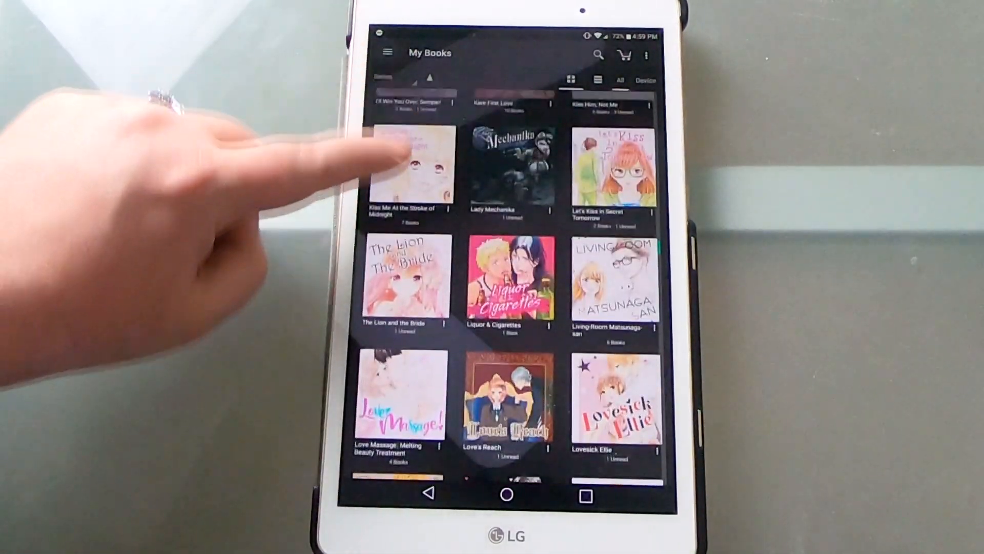